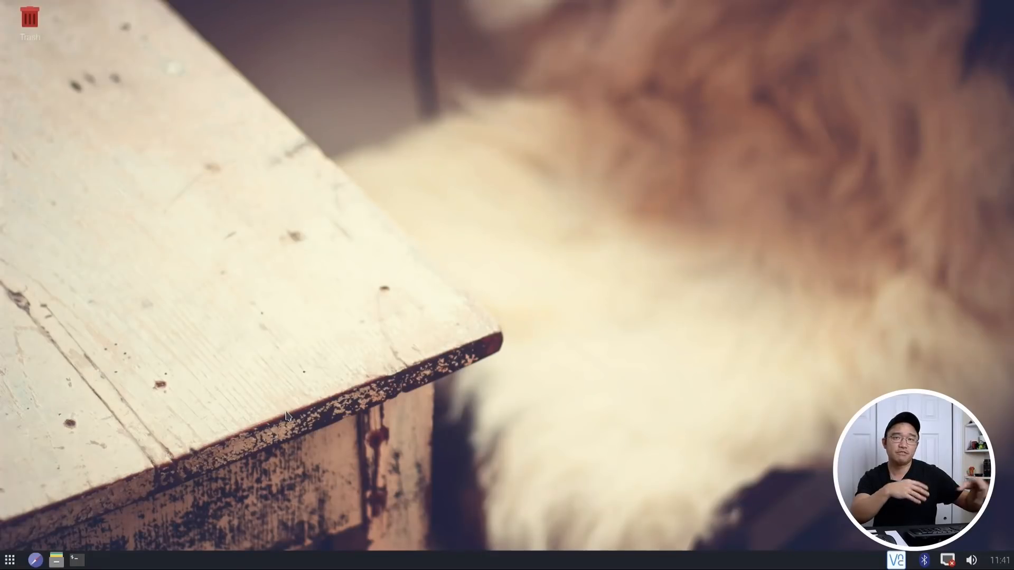
mouse_move(105, 563)
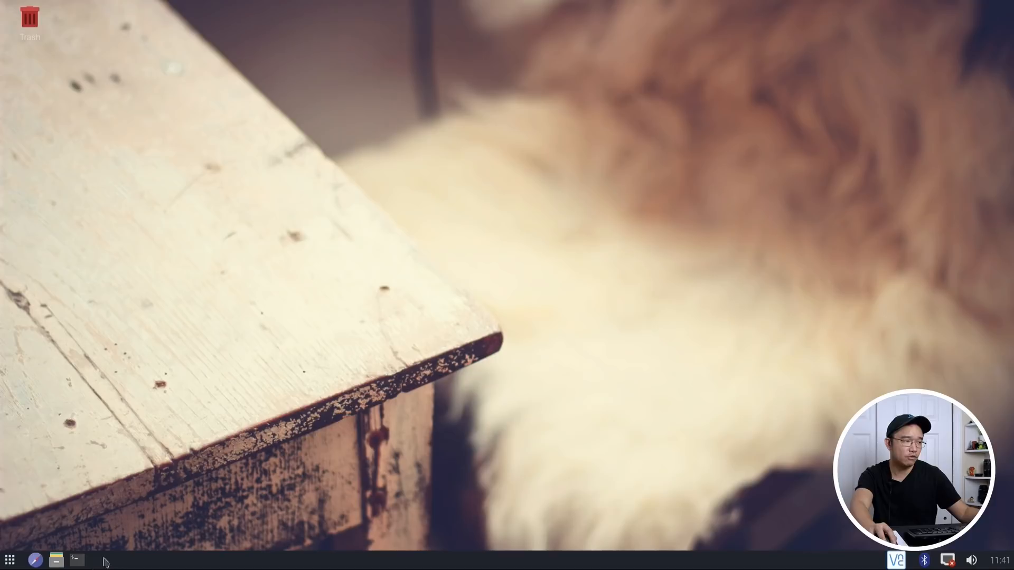
mouse_move(450, 285)
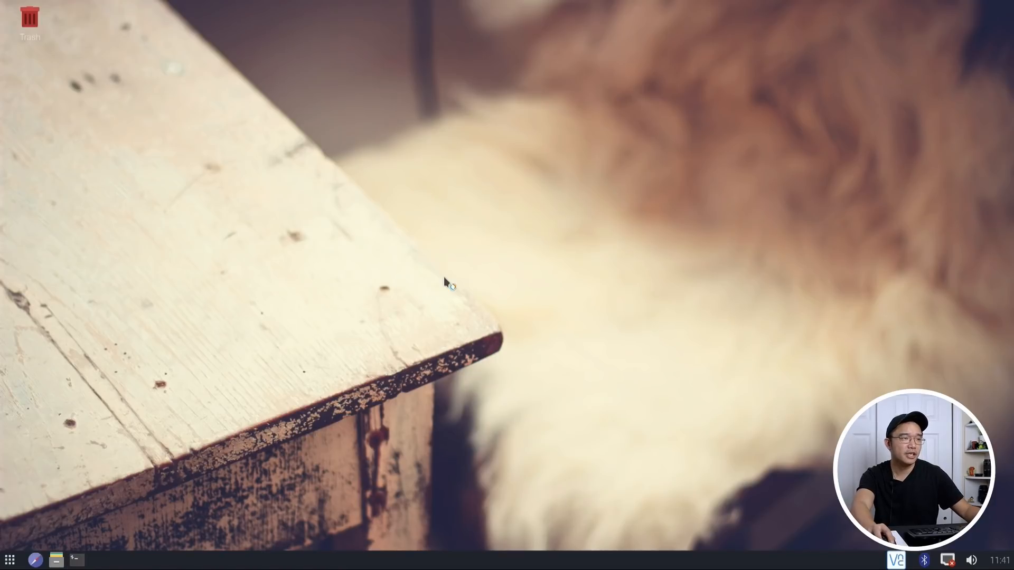
Launch a terminal from the taskbar and run the glxgears test at about 60 FPS.
left_click(75, 560)
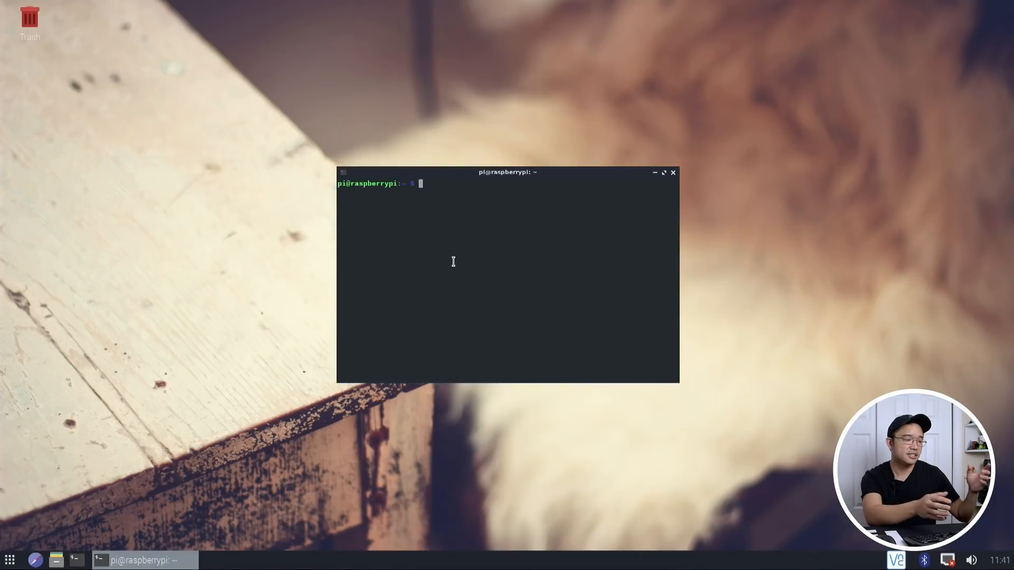
type("glx")
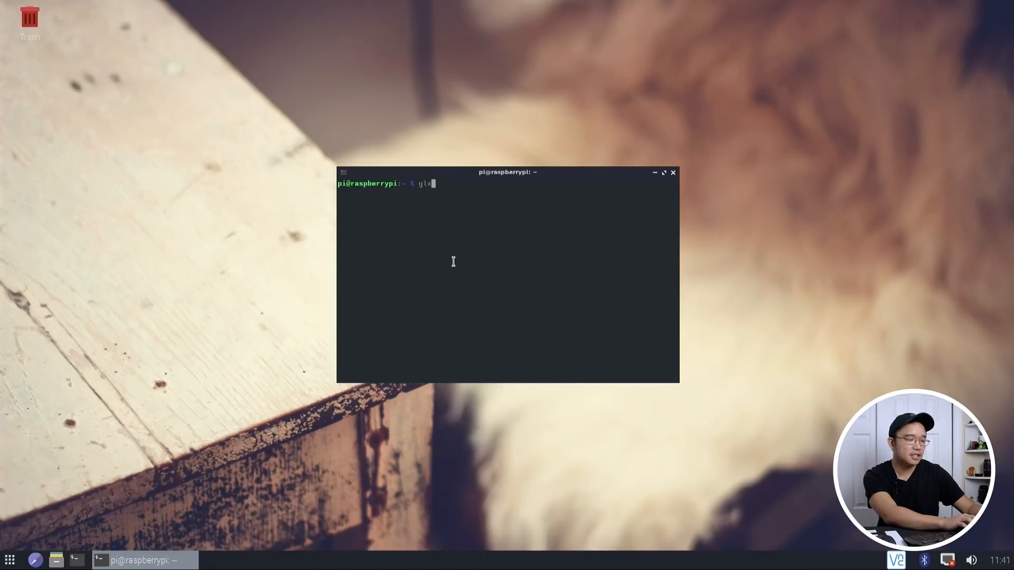
key("Return")
type("cd")
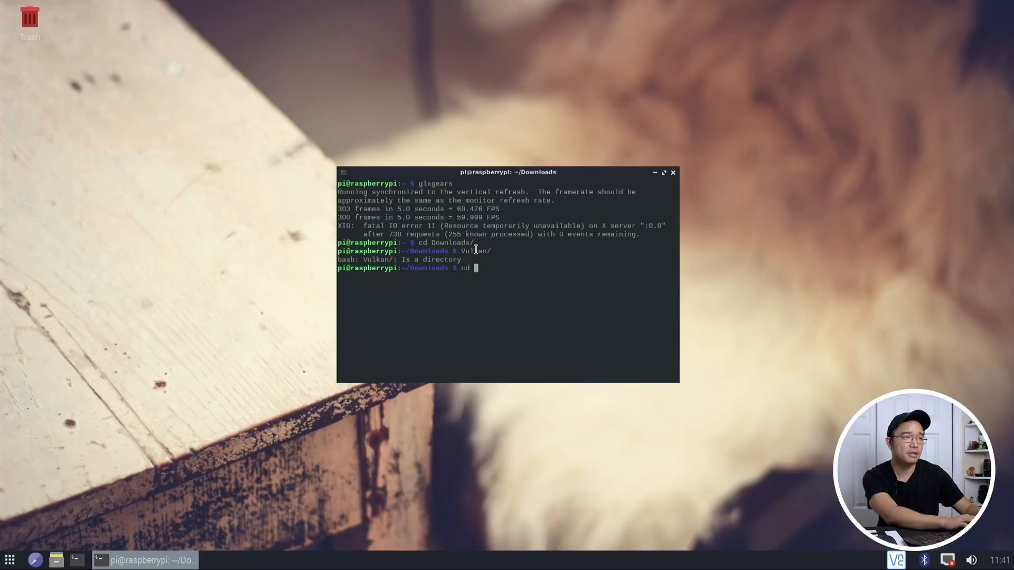
Move into Vulkan/build/bin and launch the gears example on V3D 4.2 at about 868 fps.
type("Vulkan/")
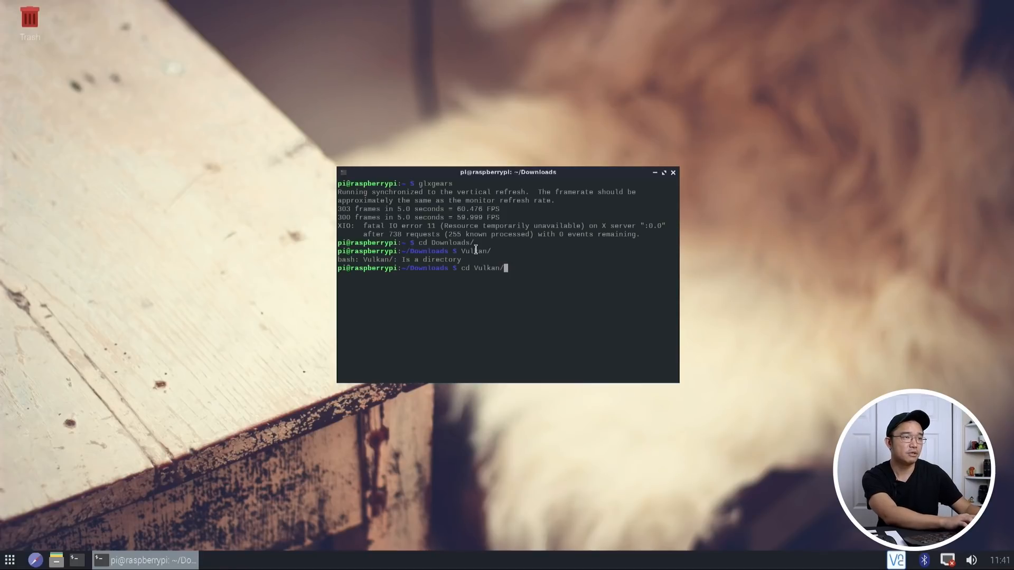
key("Return")
type("cd bin/")
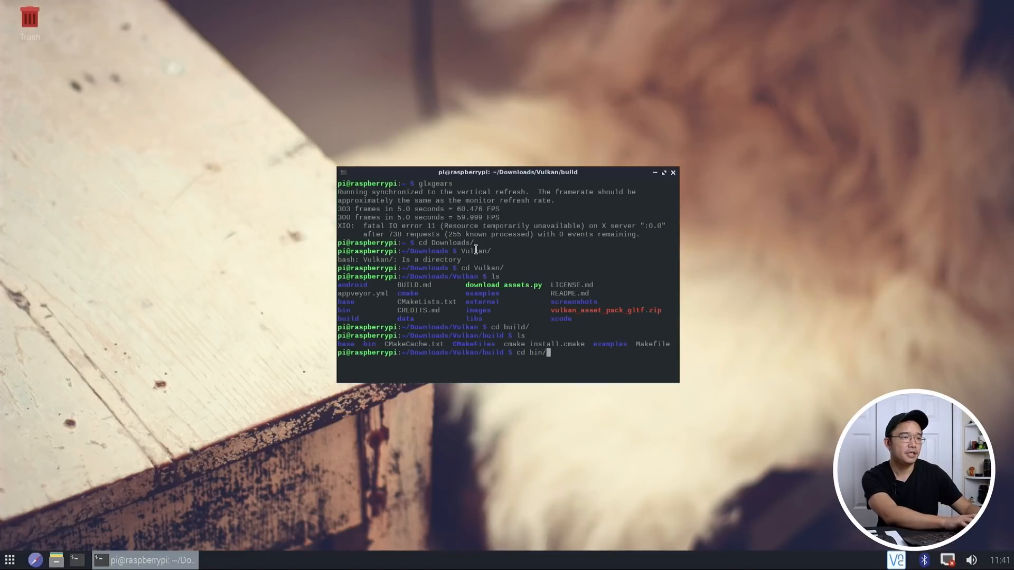
key("Return")
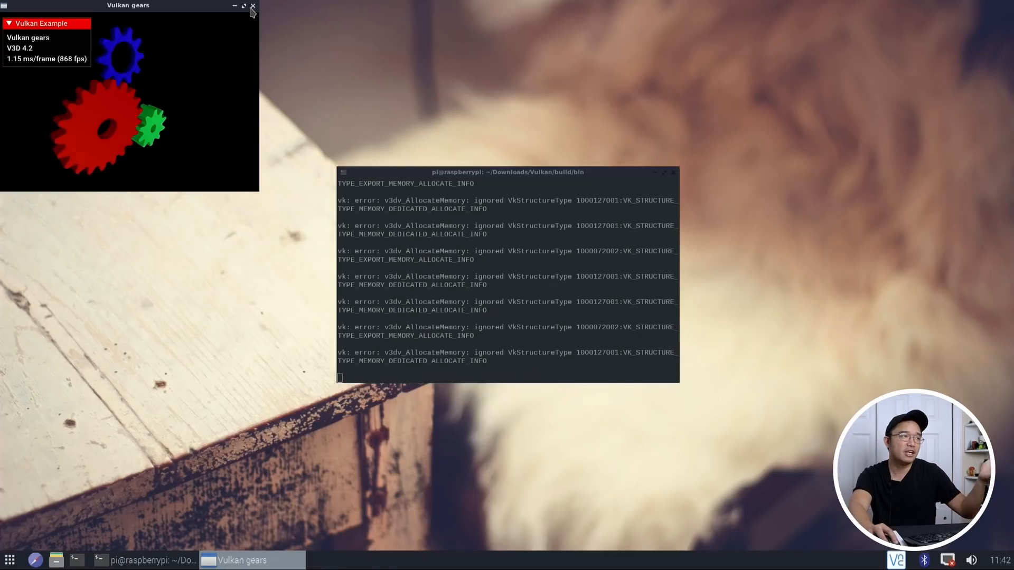
Close the gears demo, launch ioquake3 and start the Q3DM0 level with Fight.
left_click(253, 6)
type("cd")
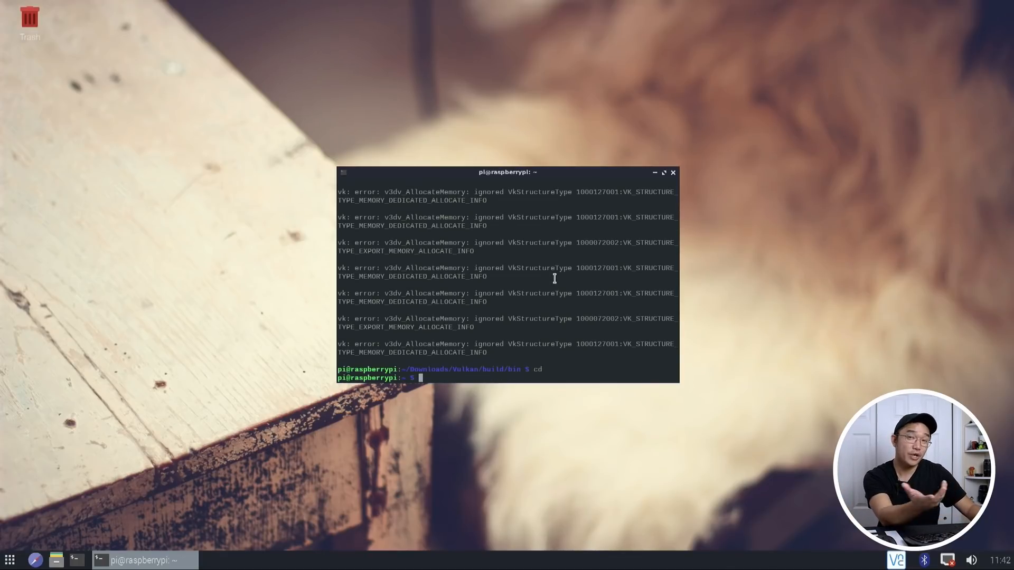
type("q")
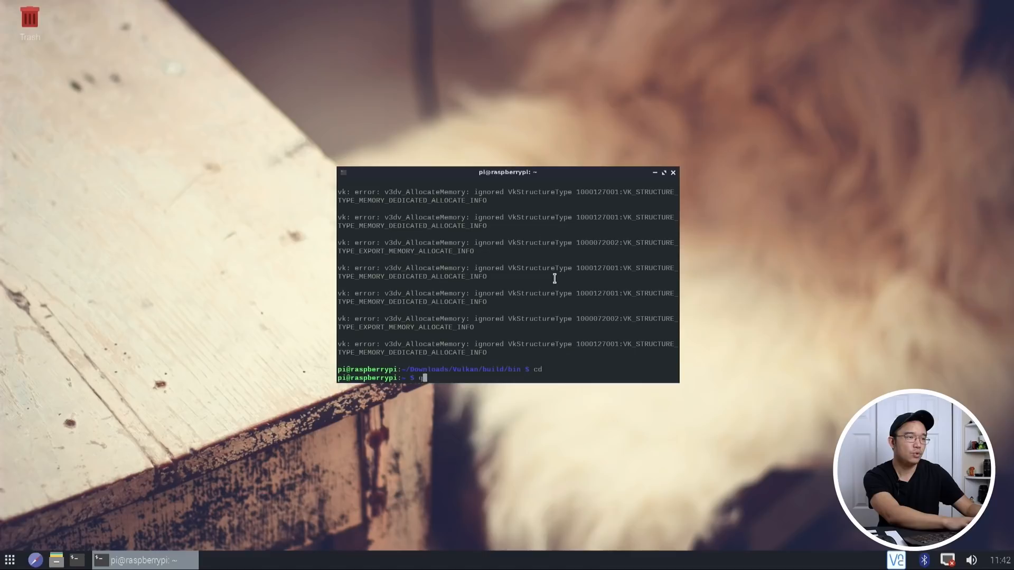
key("Return")
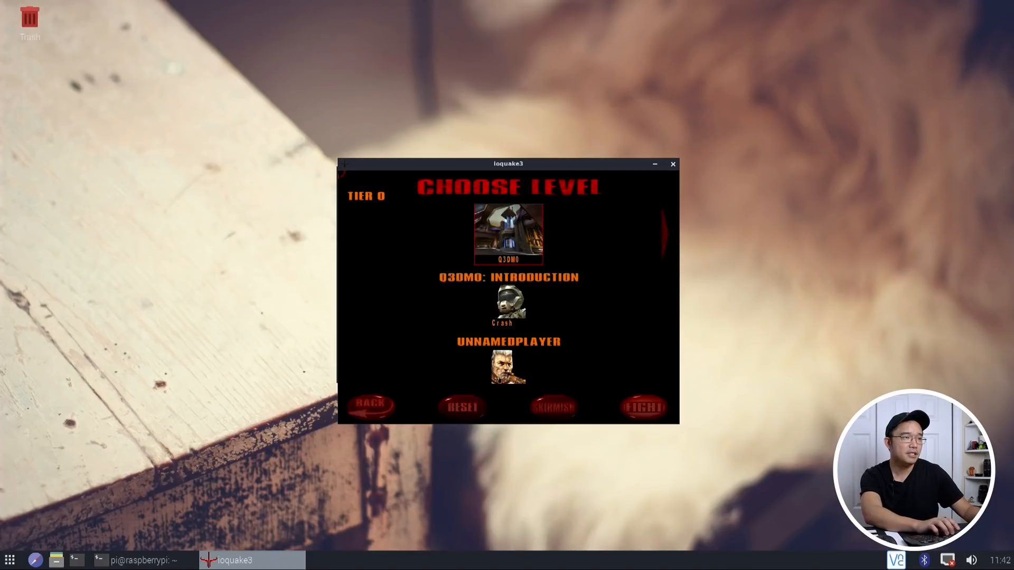
left_click(643, 408)
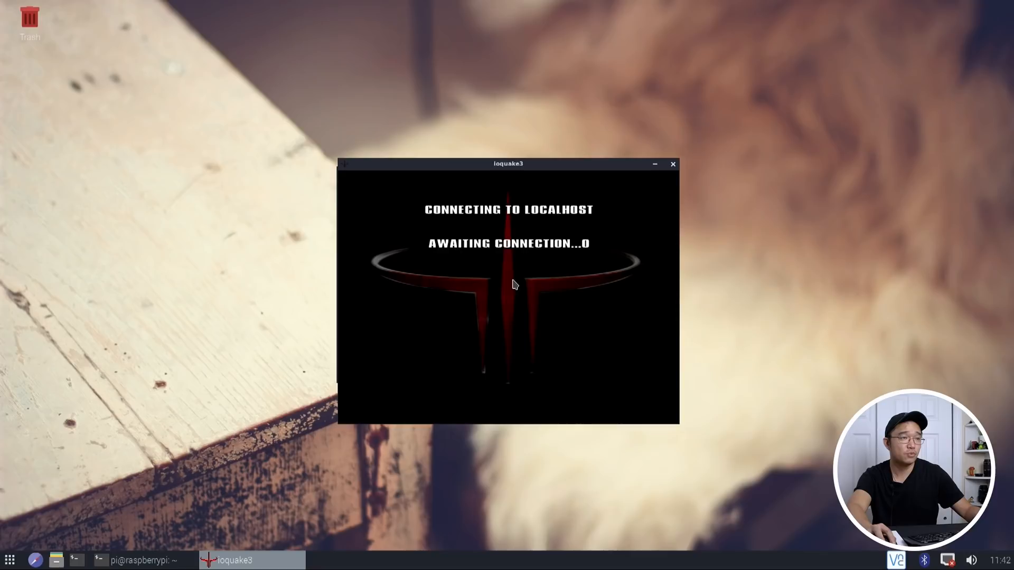
mouse_move(653, 186)
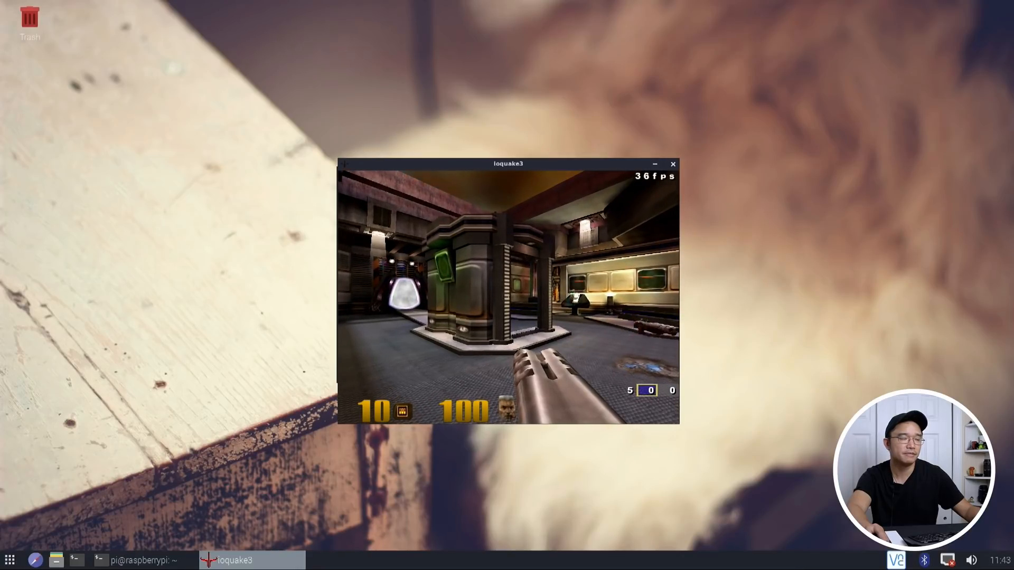
Exit the running ioquake3 game with the console key before starting OpenArena.
key("grave")
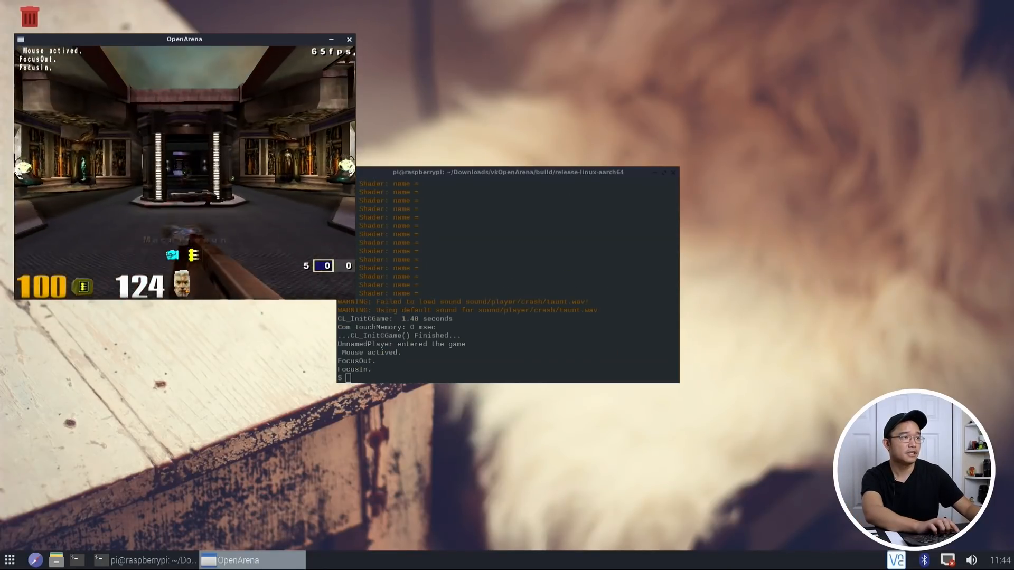
mouse_move(184, 168)
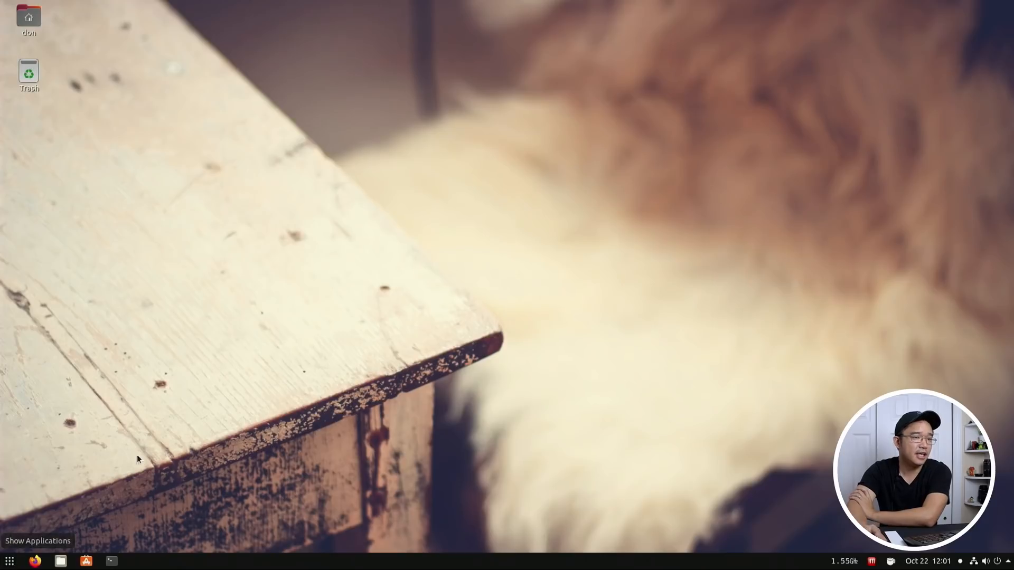
Launch Raspberry Pi Imager from the applications search, choose the OS and confirm erasing the drive.
left_click(10, 561)
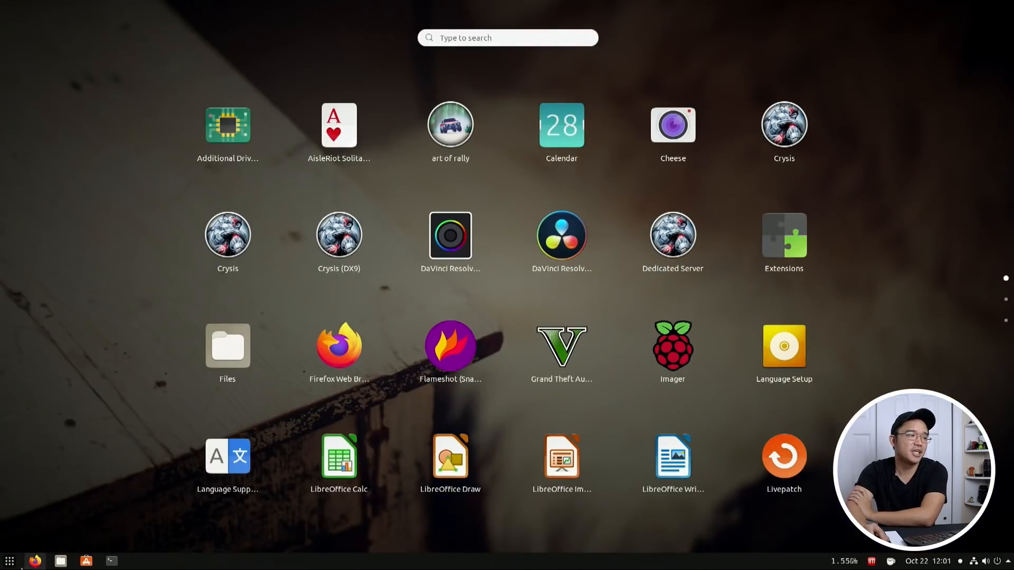
left_click(10, 561)
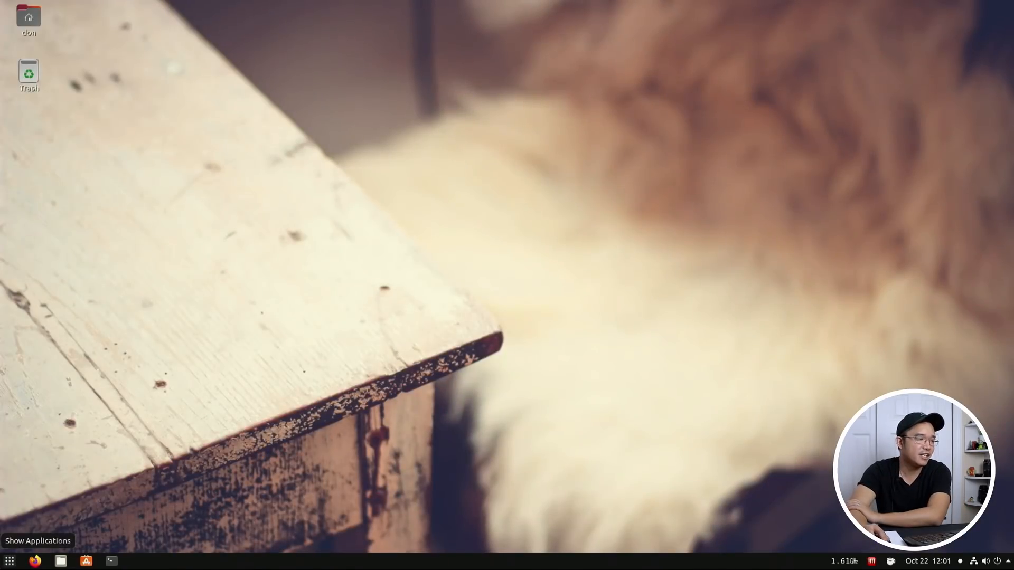
type("rasl")
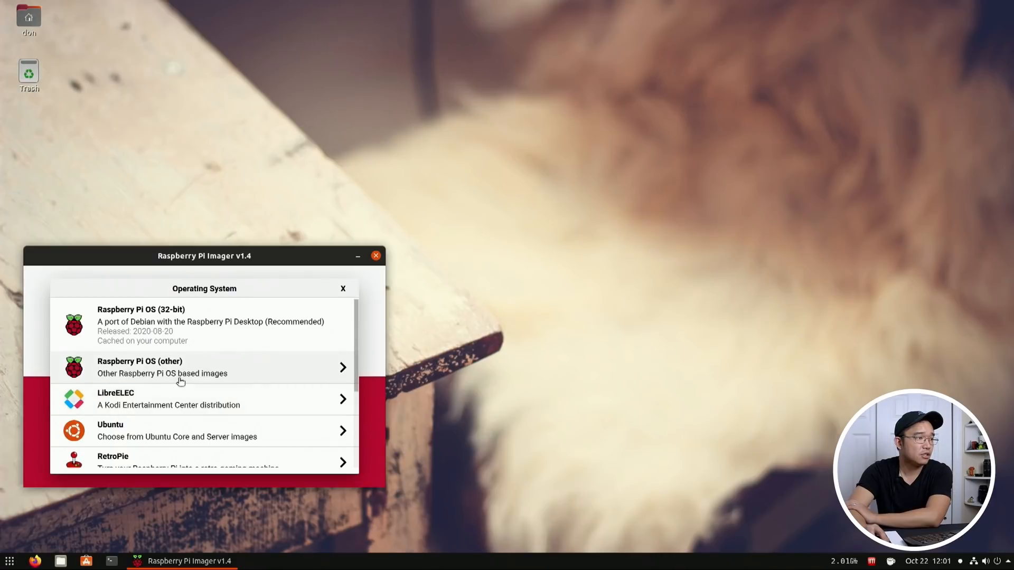
left_click(204, 324)
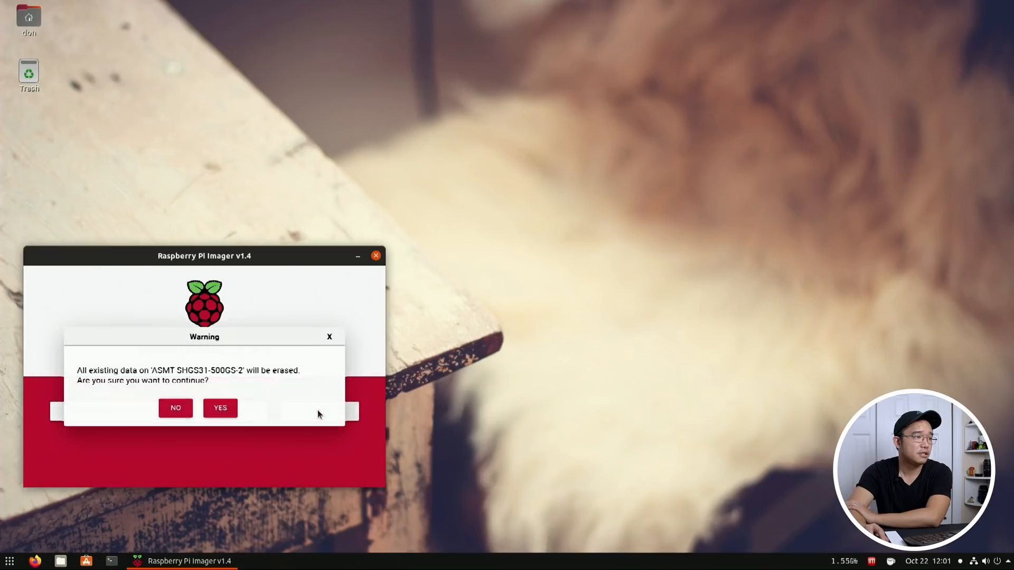
left_click(220, 408)
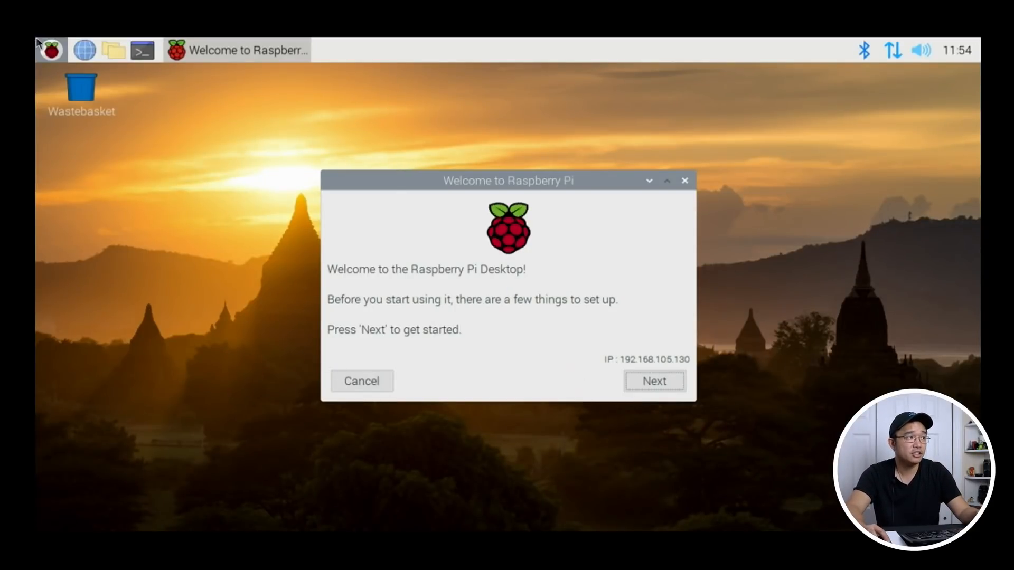
mouse_move(771, 150)
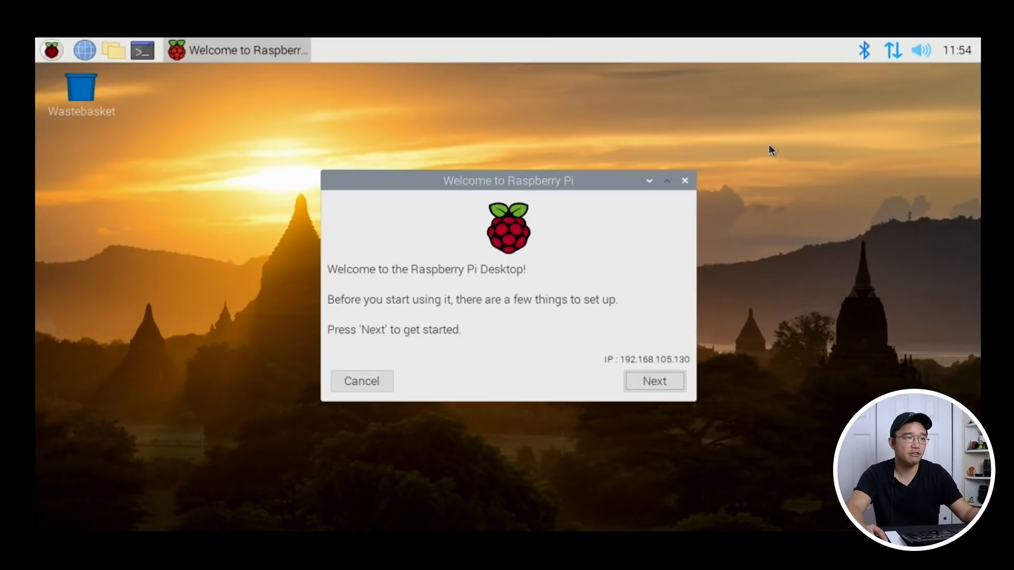
mouse_move(966, 157)
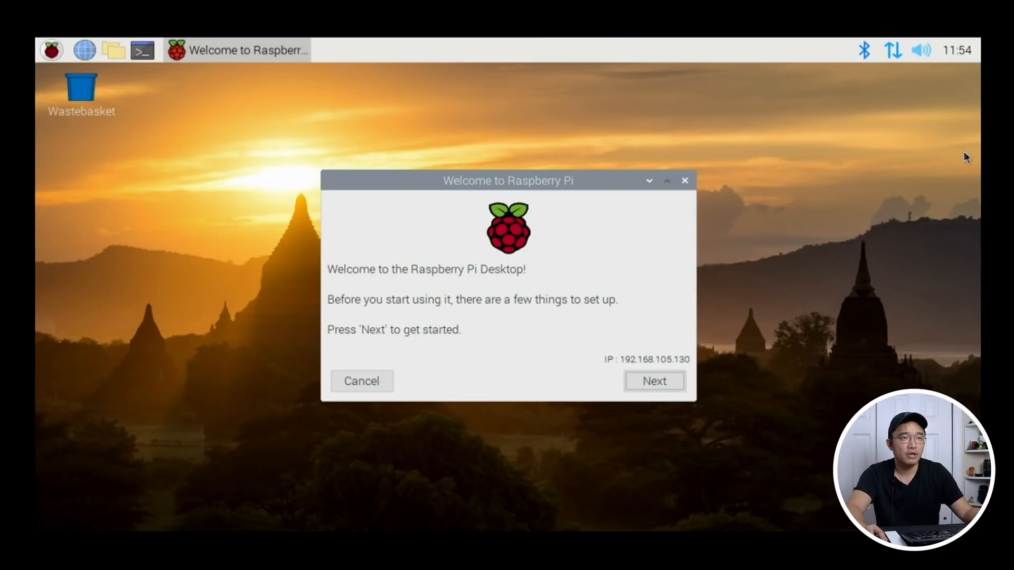
Start the first-boot setup and set country United States with American English language.
left_click(654, 382)
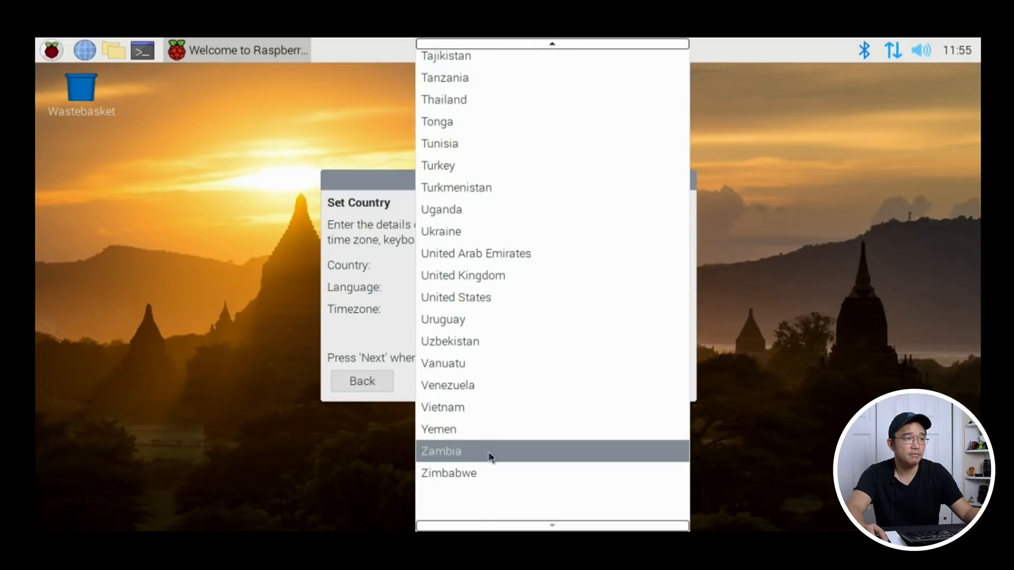
left_click(456, 297)
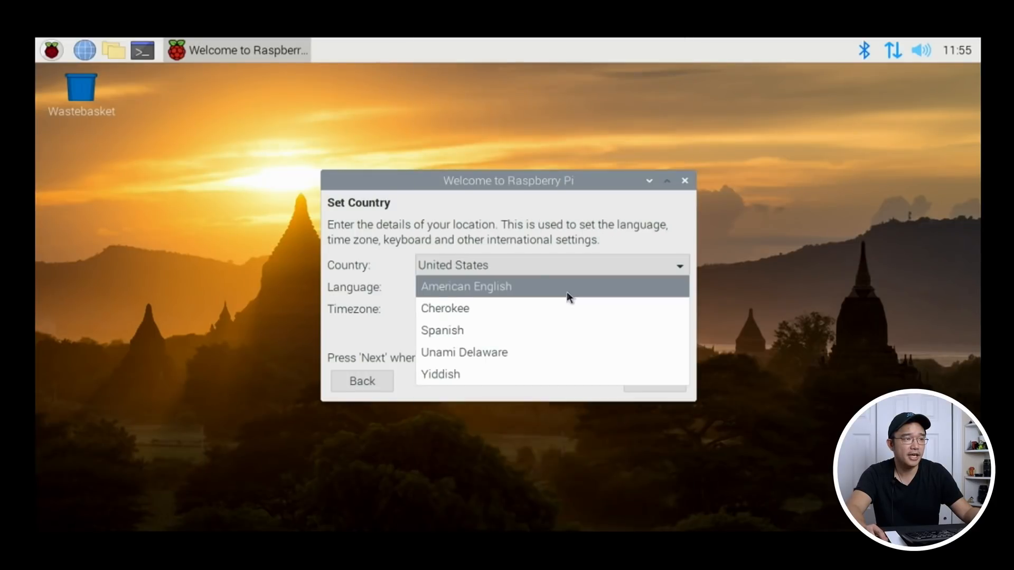
left_click(466, 286)
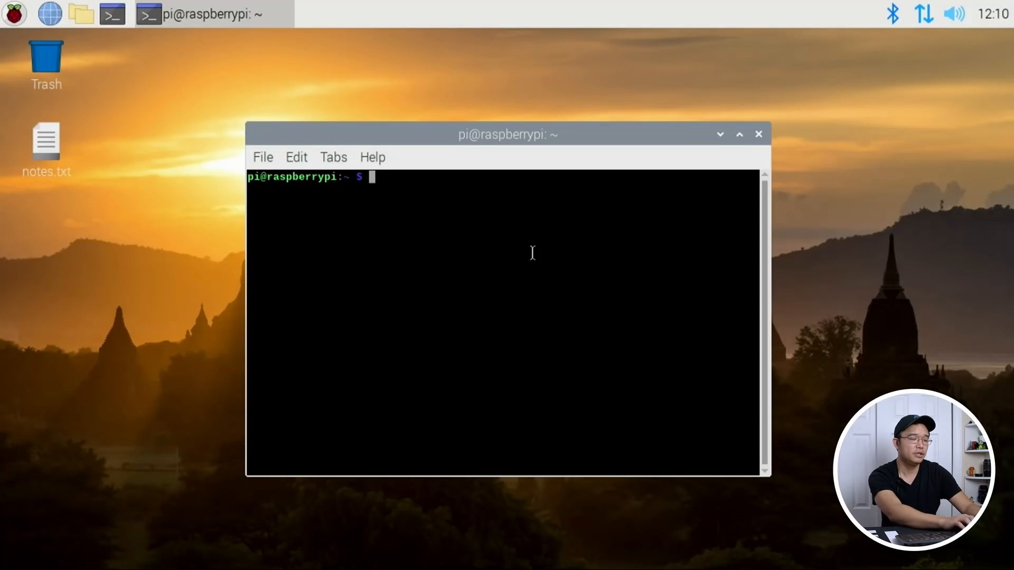
Run sudo apt update then sudo apt upgrade to completion and close the terminal.
type("sudo apt update")
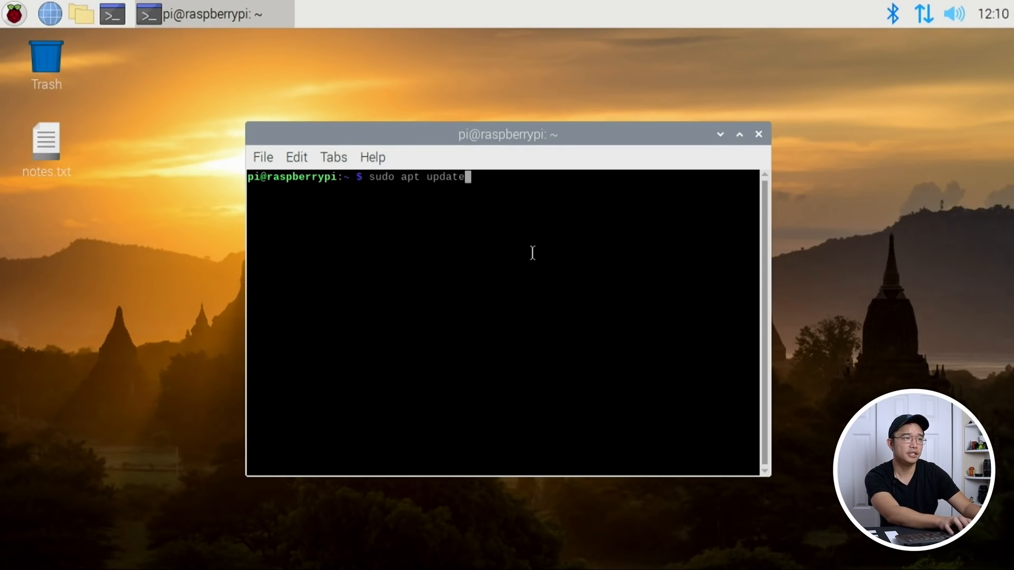
key("Return")
type("sudo")
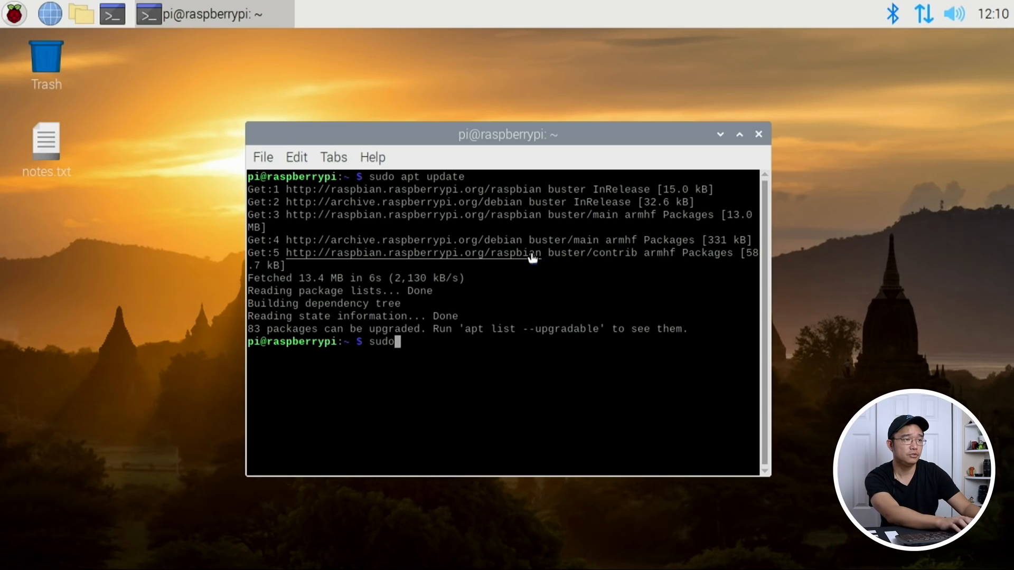
type("apt upgrad")
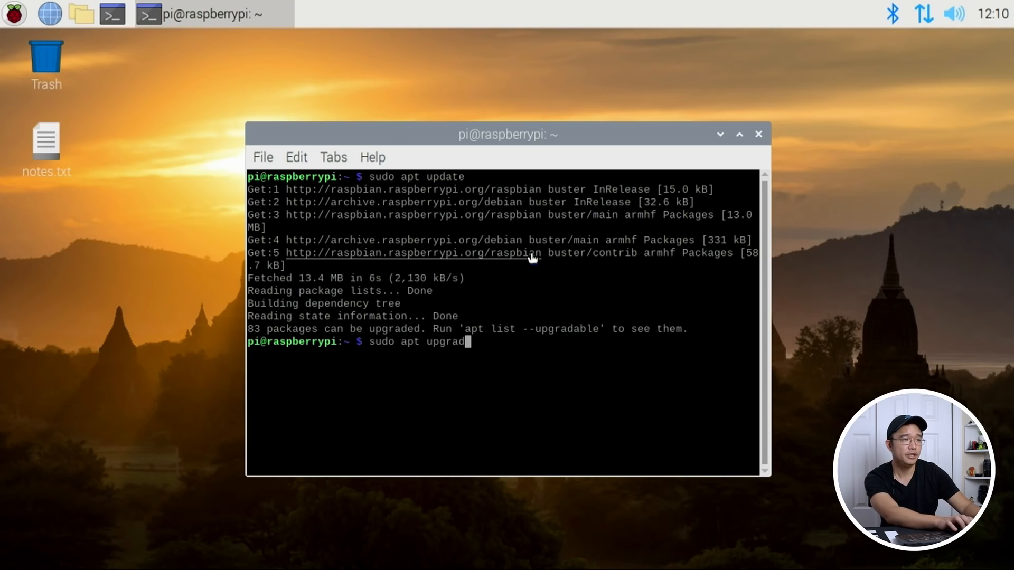
key("Return")
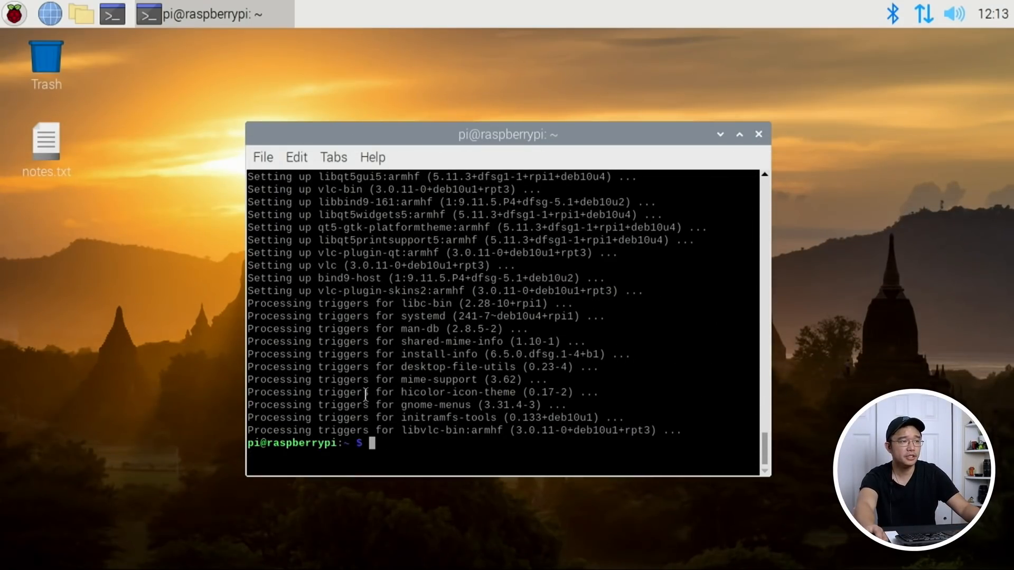
mouse_move(147, 97)
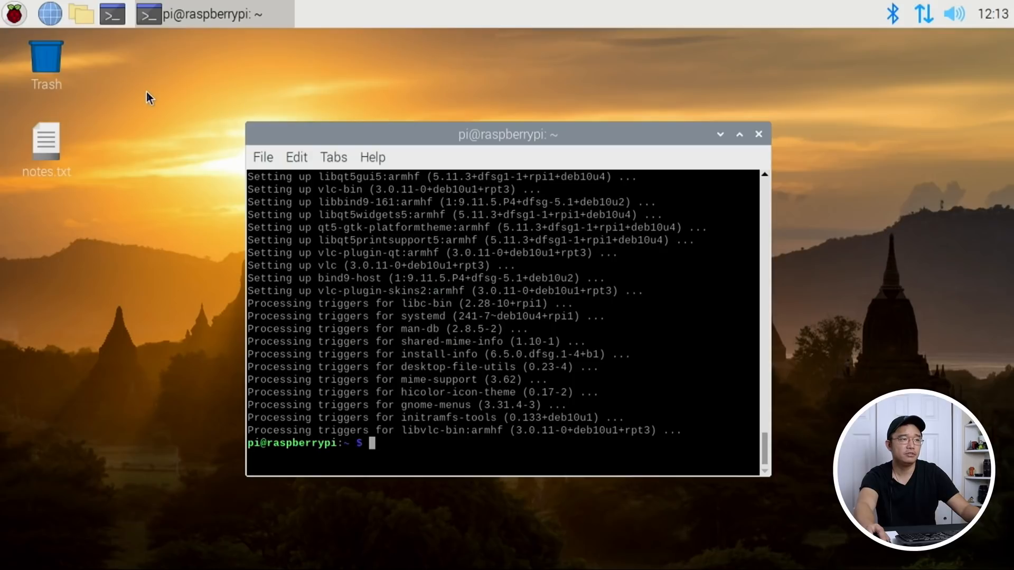
left_click(759, 134)
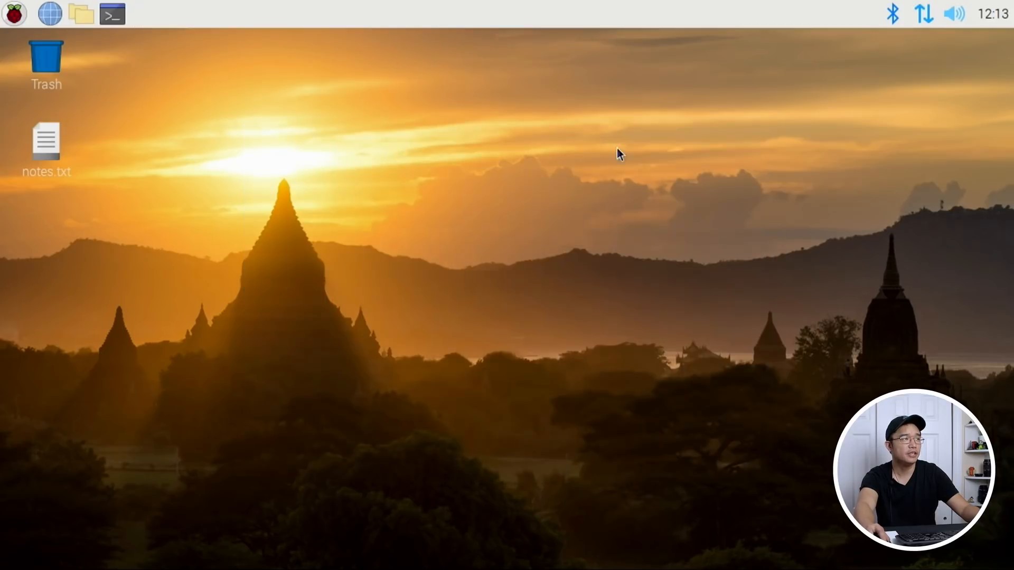
Edit /etc/apt/sources.list in nano to enable deb-src, save it and rerun apt update.
left_click(111, 13)
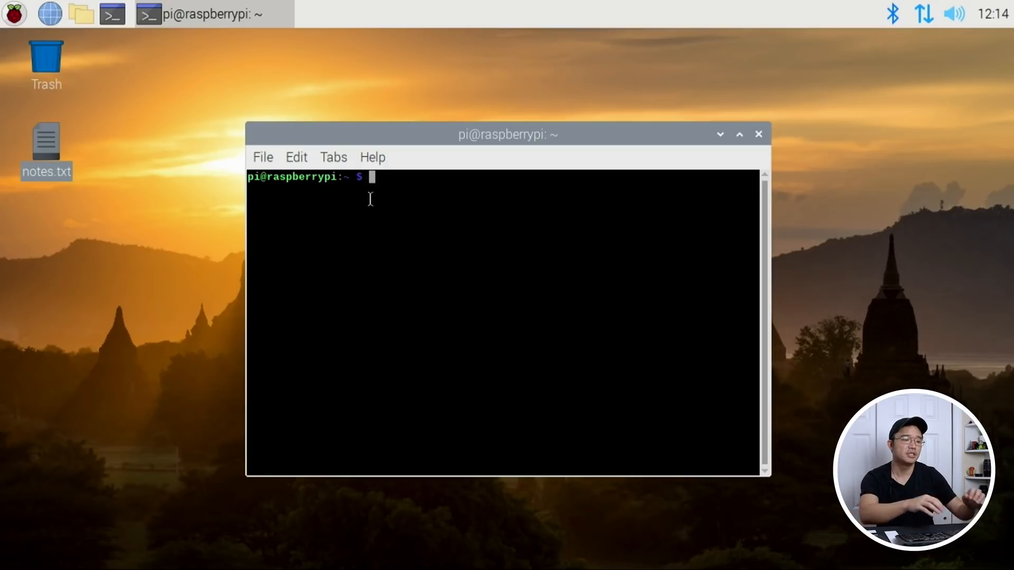
type("s")
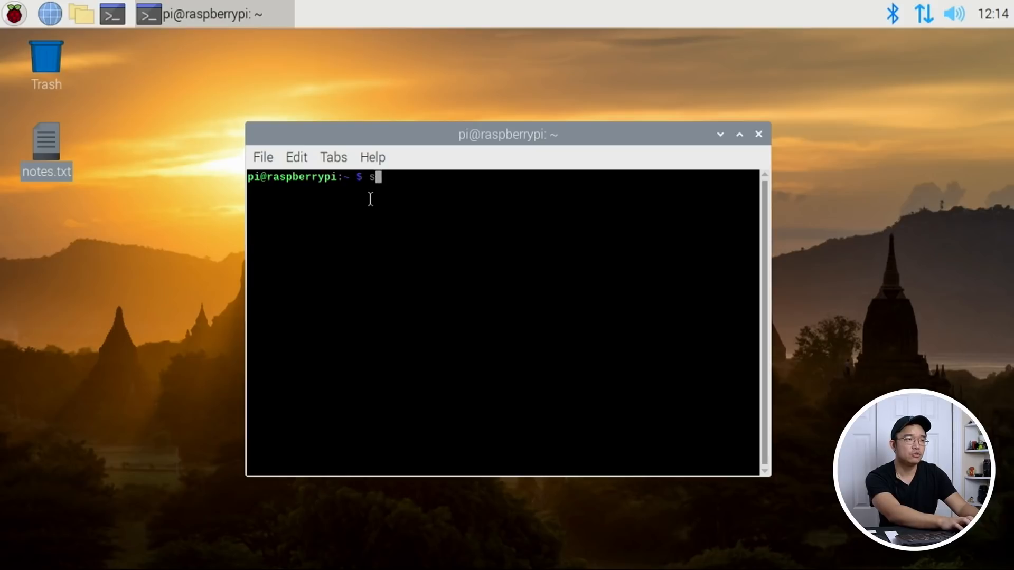
type("udo nano /etc/")
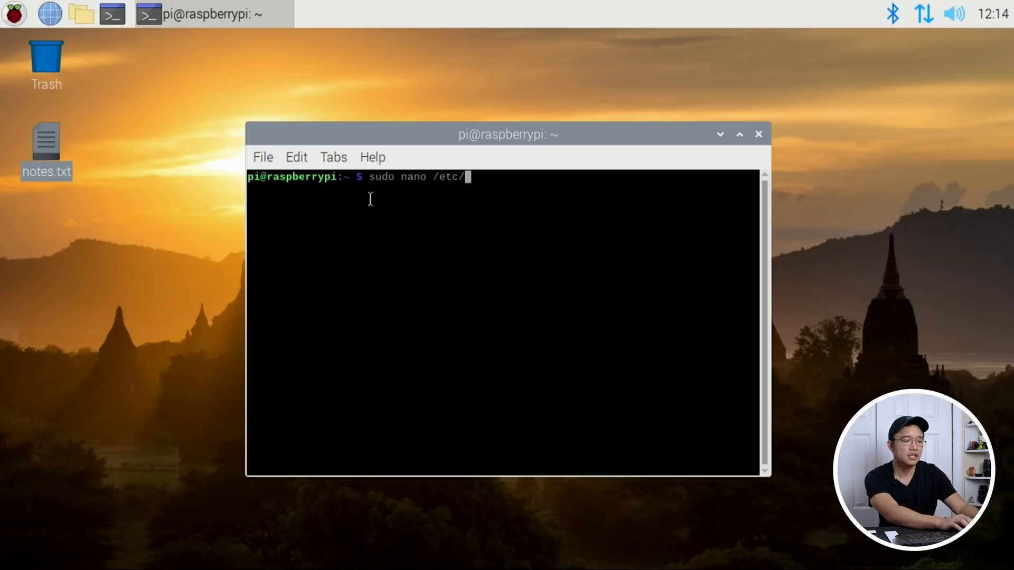
type("apt/sources.list")
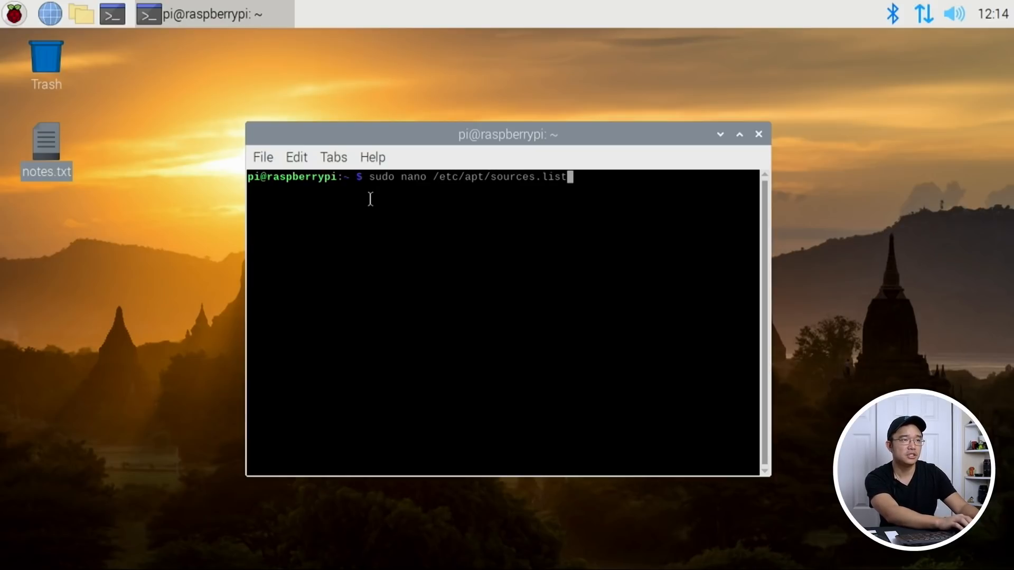
key("Return")
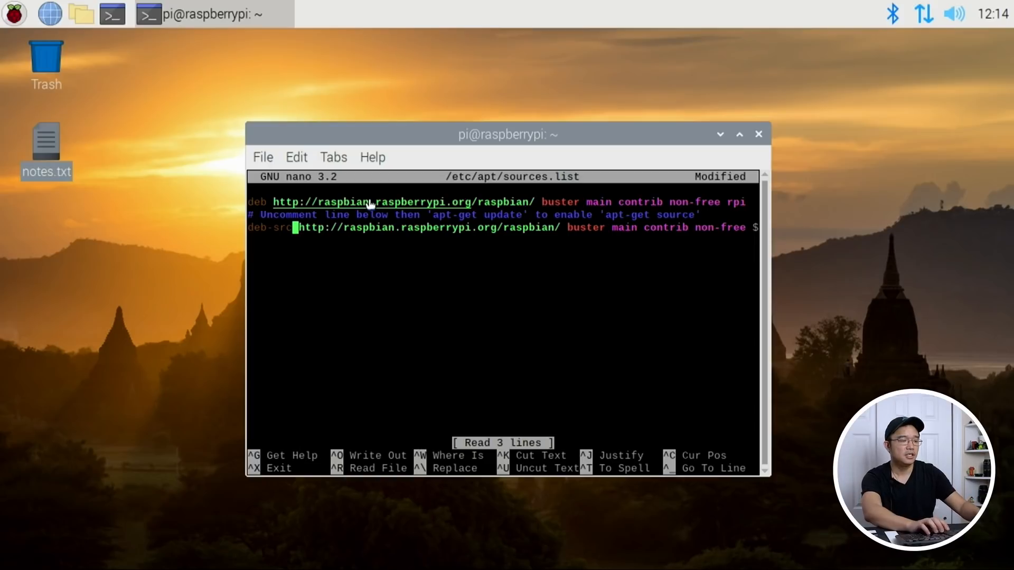
key("ctrl+o")
type("sudo apt up")
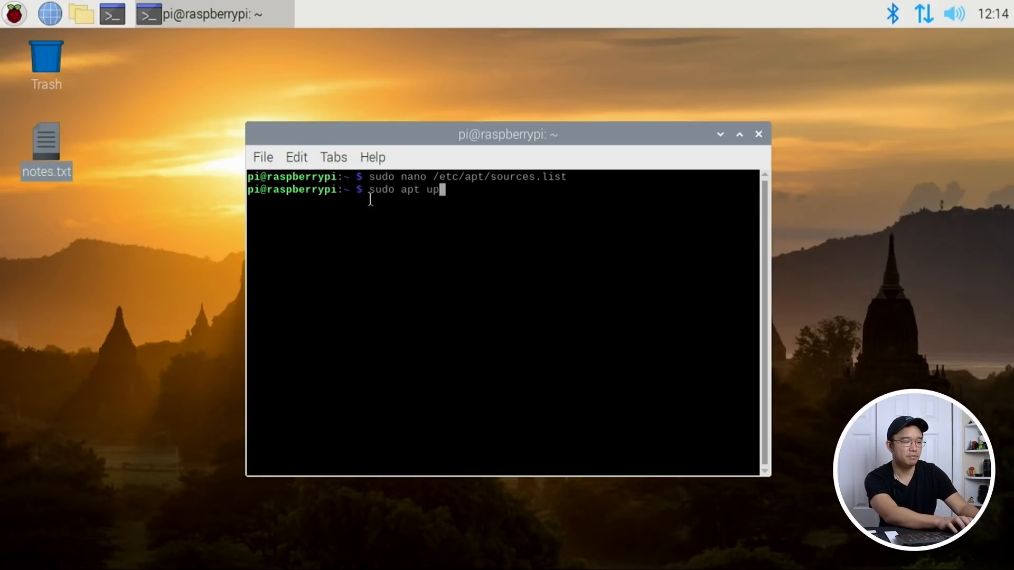
key("Return")
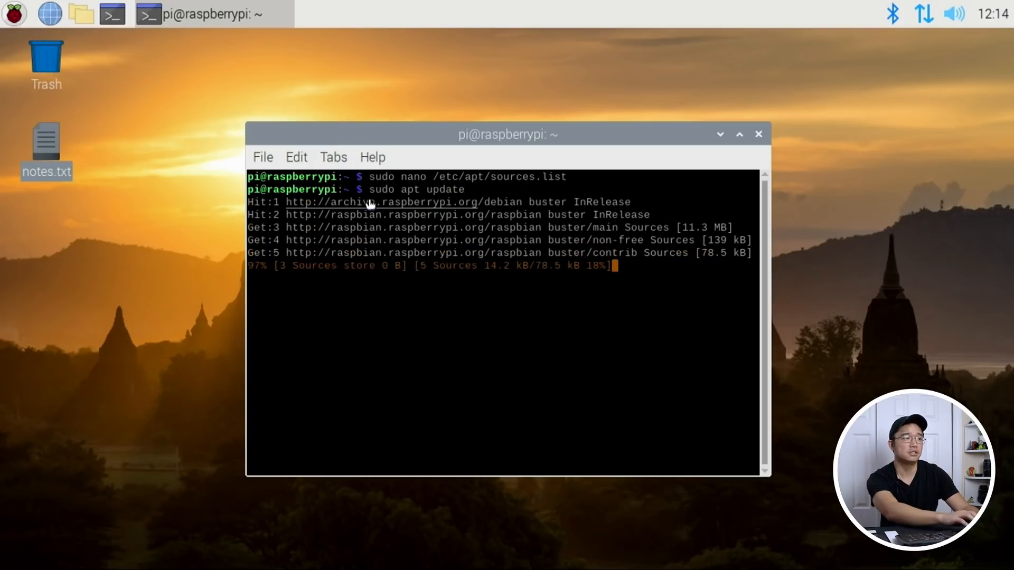
Run sudo apt build-dep to start installing Mesa's build dependencies.
type("sudo a")
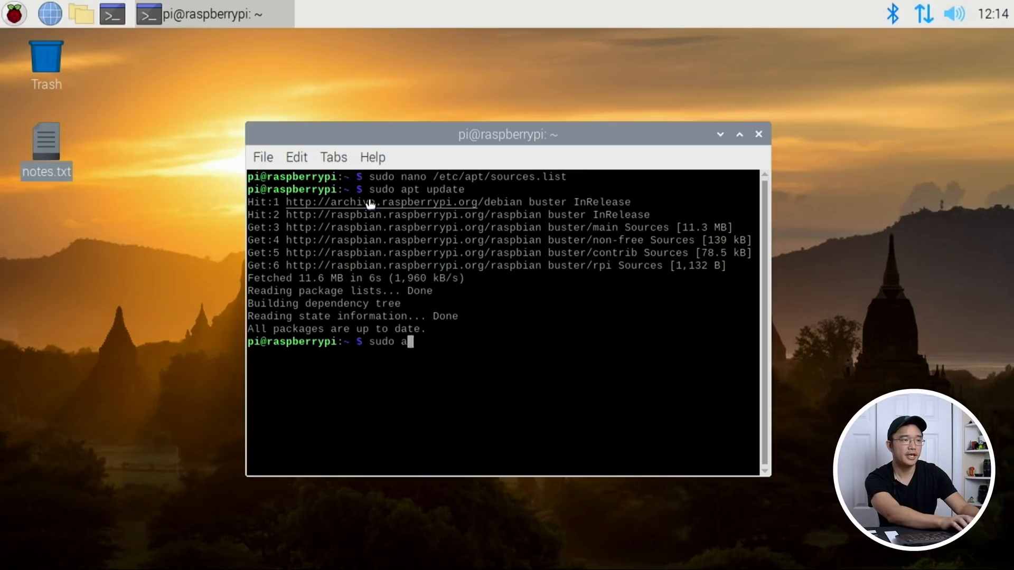
type("pt build-")
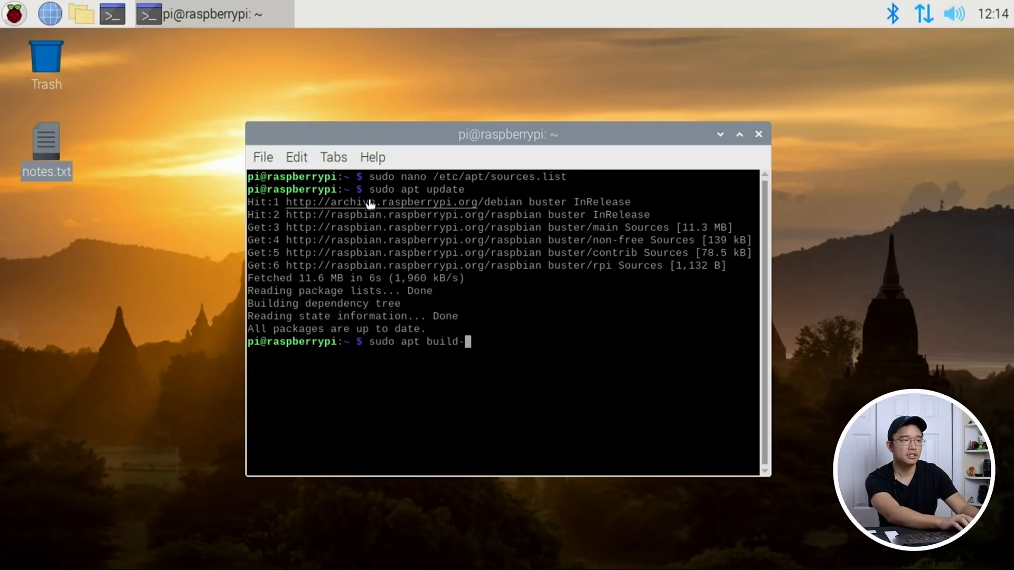
type("dep")
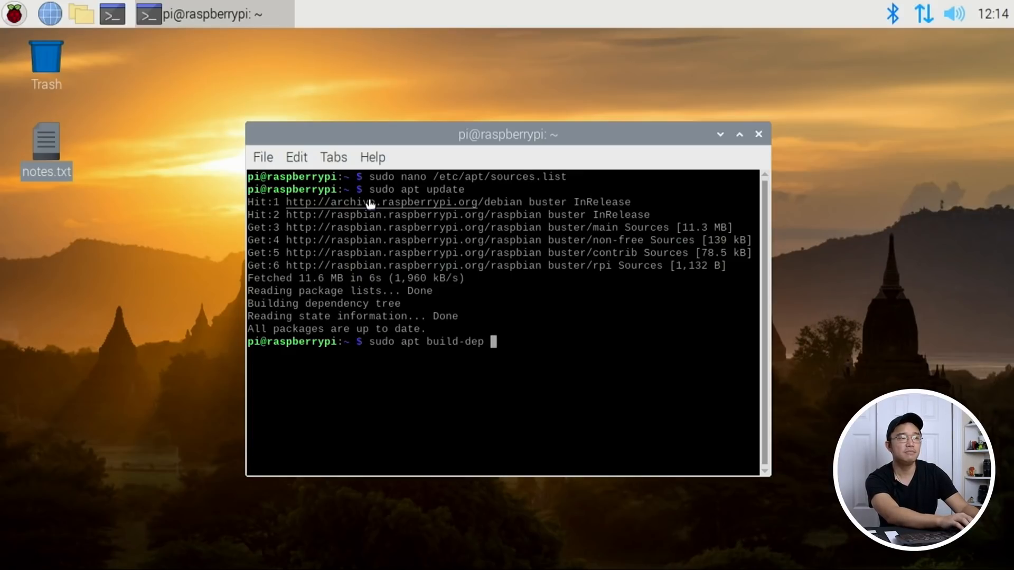
key("Return")
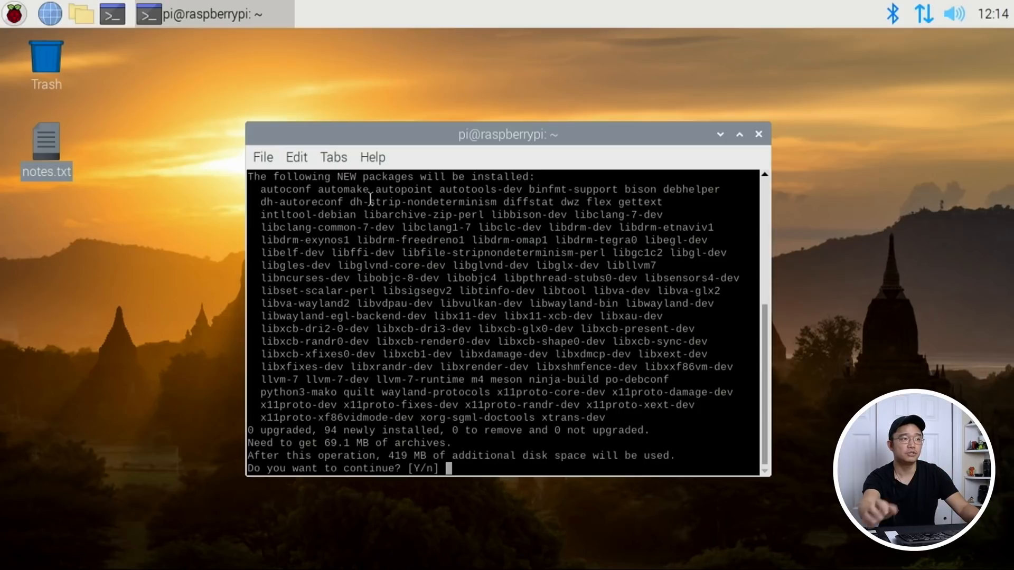
mouse_move(603, 419)
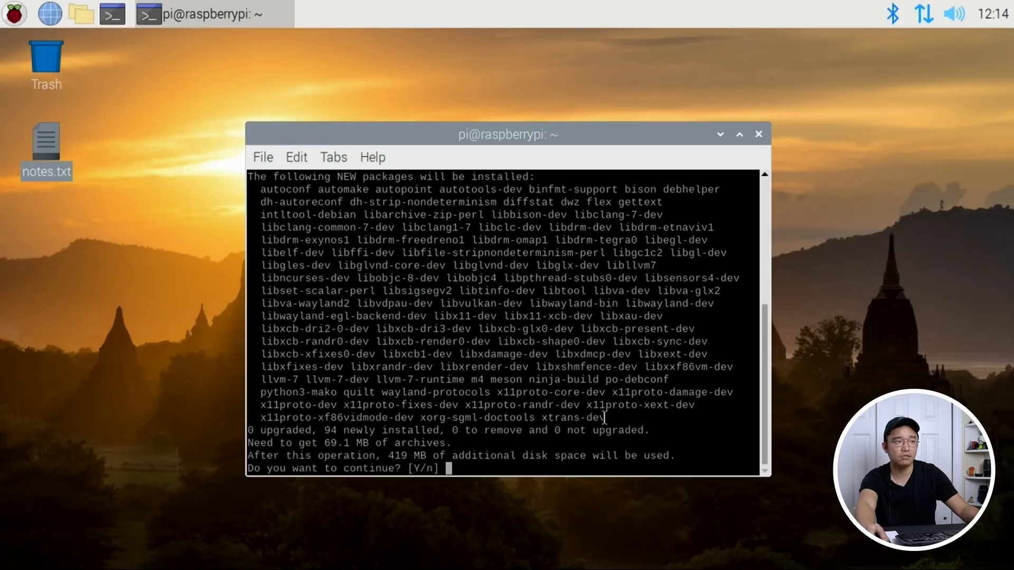
mouse_move(518, 476)
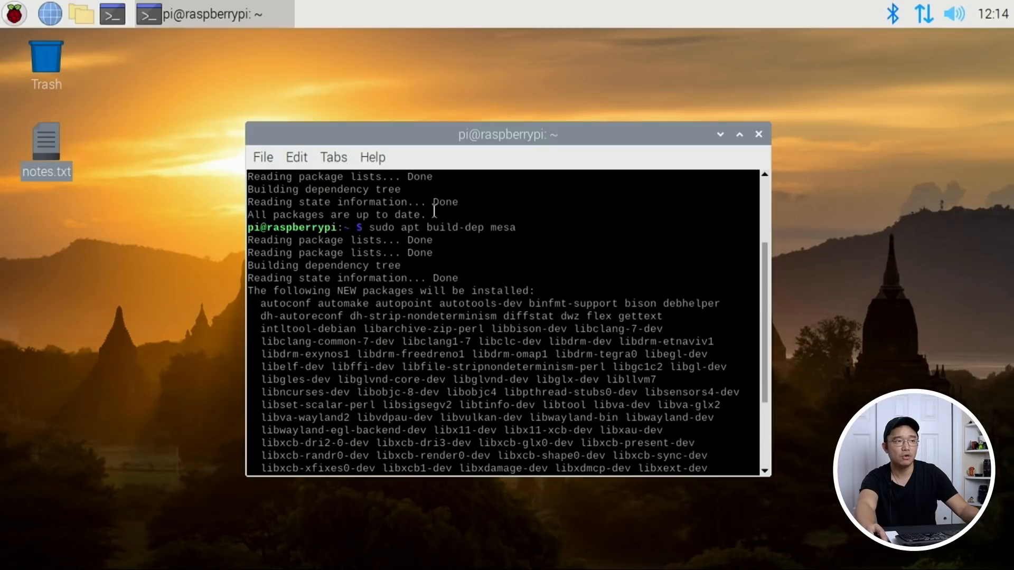
mouse_move(473, 227)
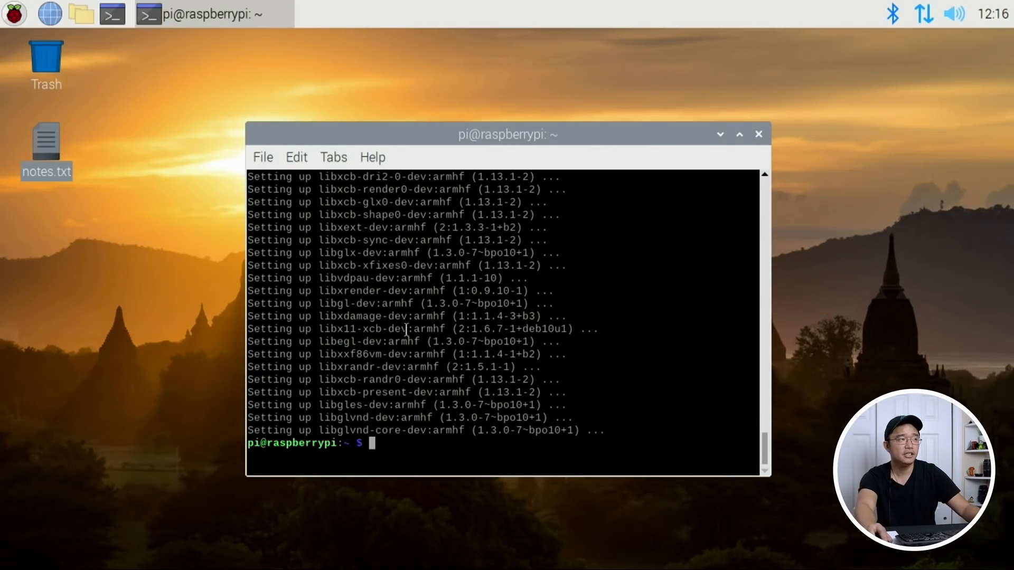
Copy the Mesa GitLab URL from notes.txt and load the repository page in Chromium.
left_click(50, 14)
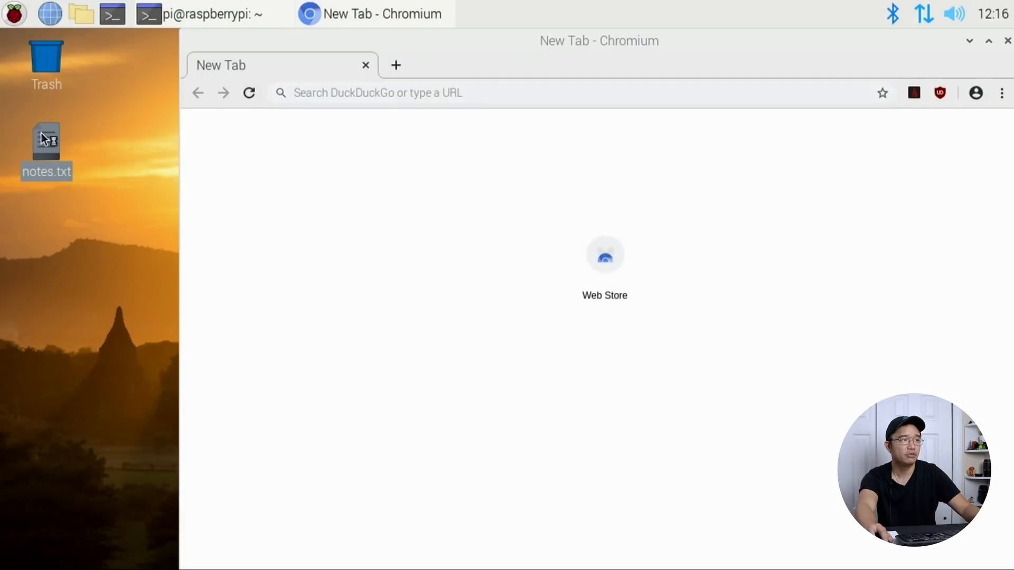
double_click(45, 139)
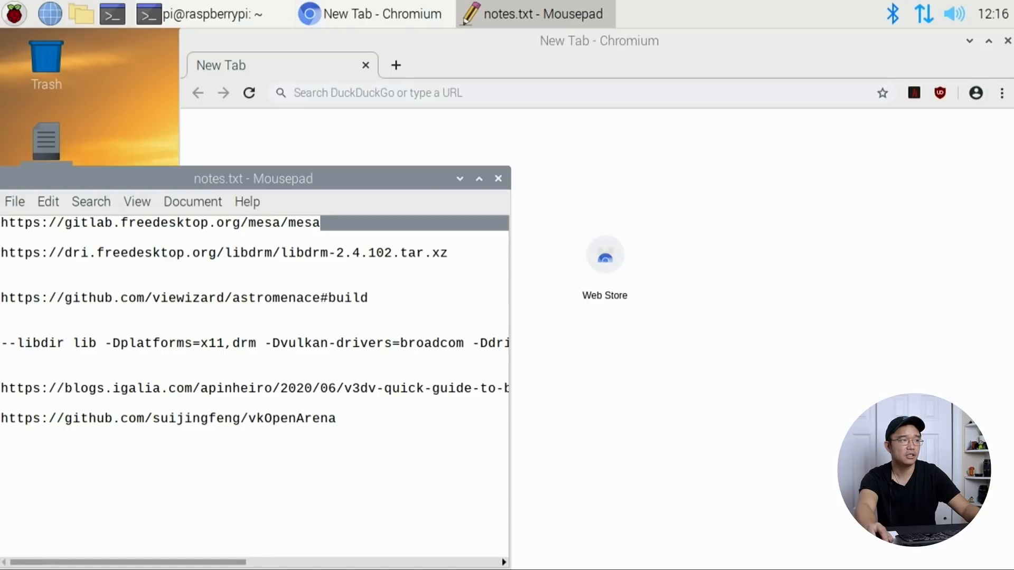
right_click(162, 223)
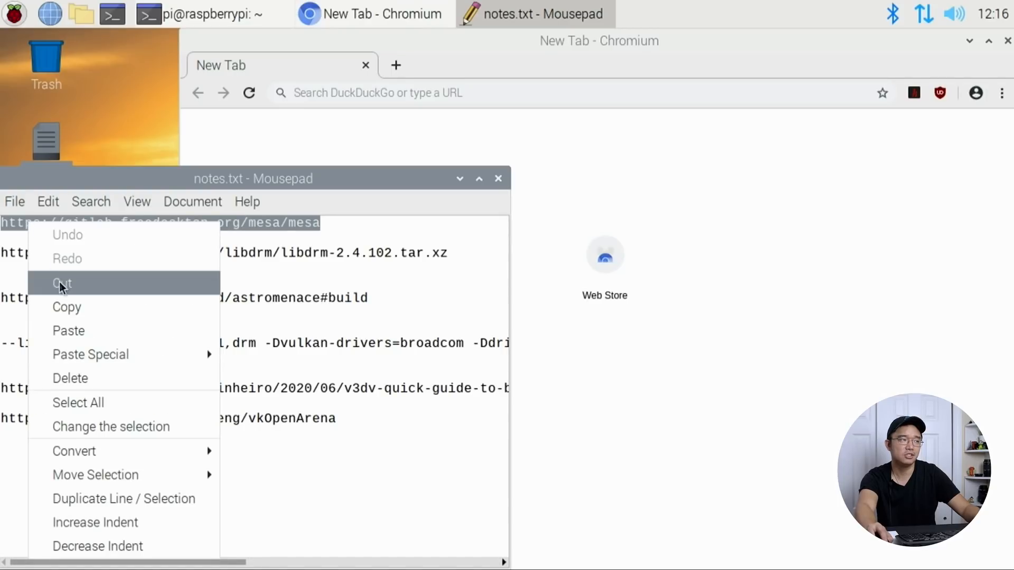
left_click(468, 93)
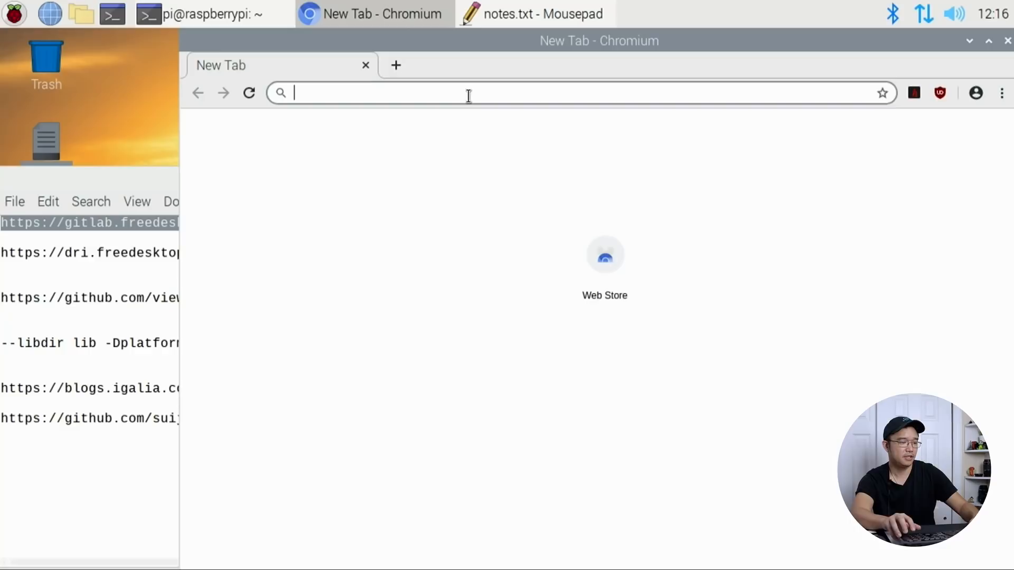
key("Return")
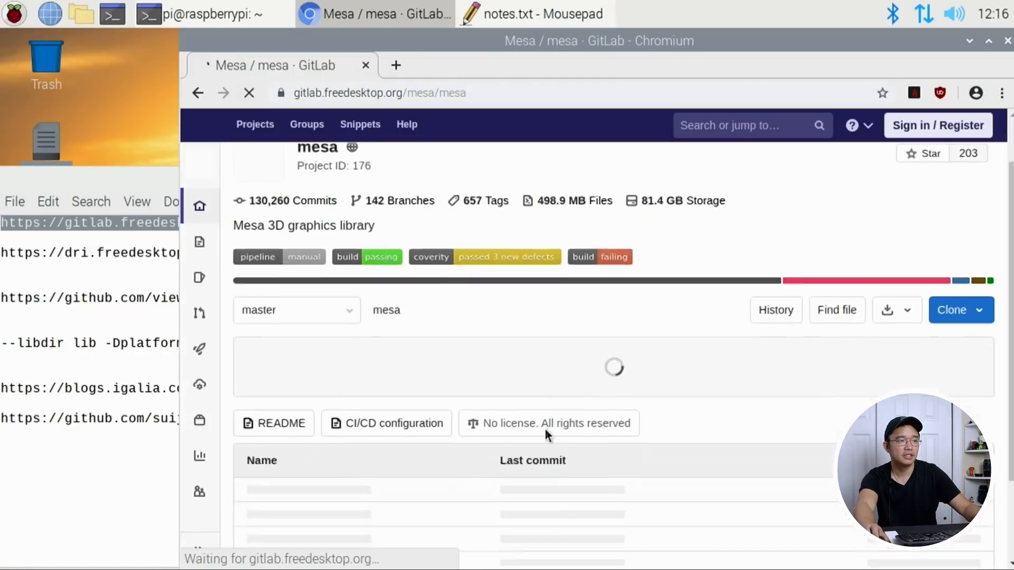
Scroll to the Meson build and install instructions and select the page's web address.
scroll("down", 3)
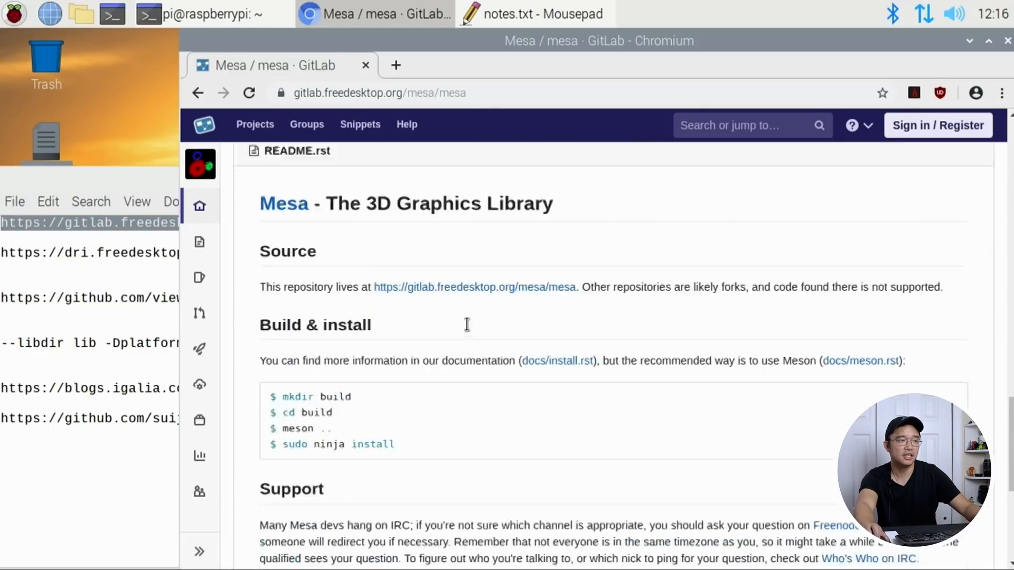
scroll("down", 3)
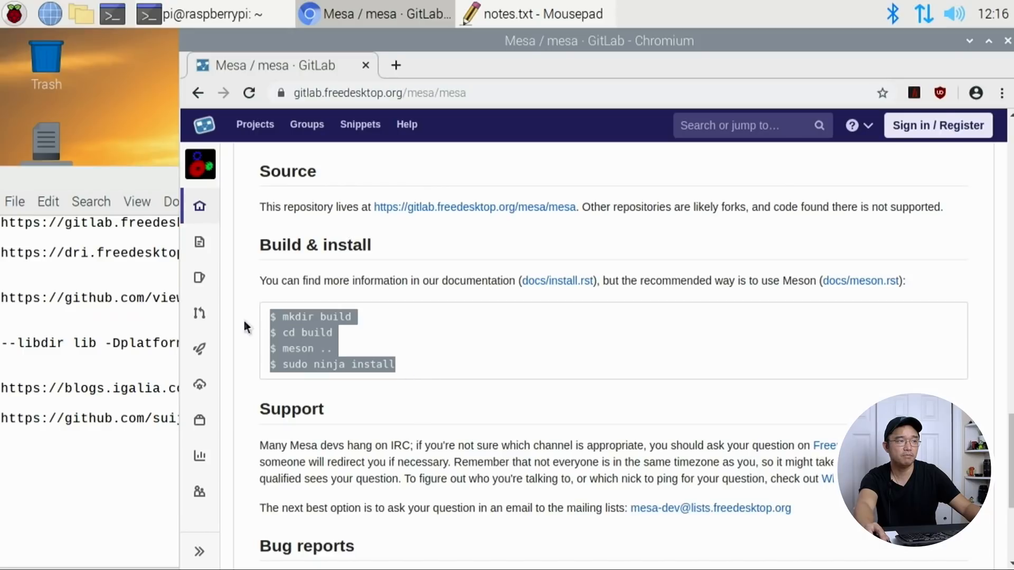
left_click(379, 93)
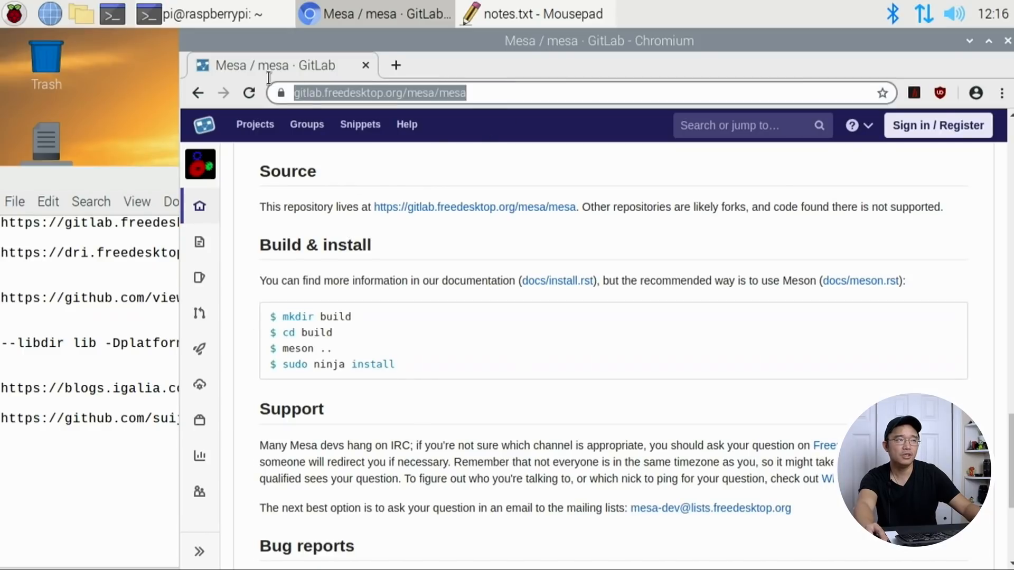
mouse_move(976, 60)
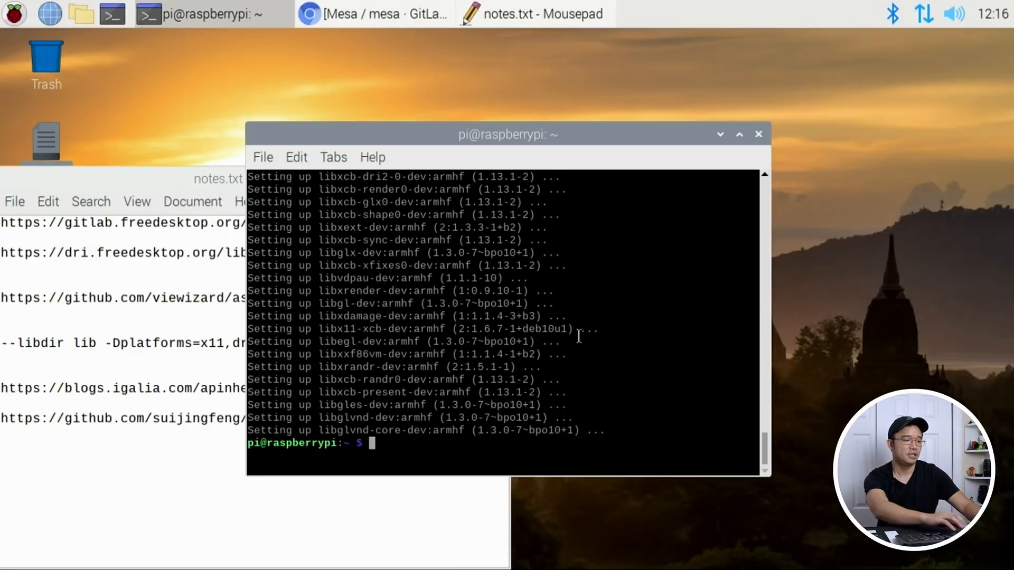
In Downloads, git clone the Mesa repository from the pasted gitlab.freedesktop.org URL.
type("cd Downloads/")
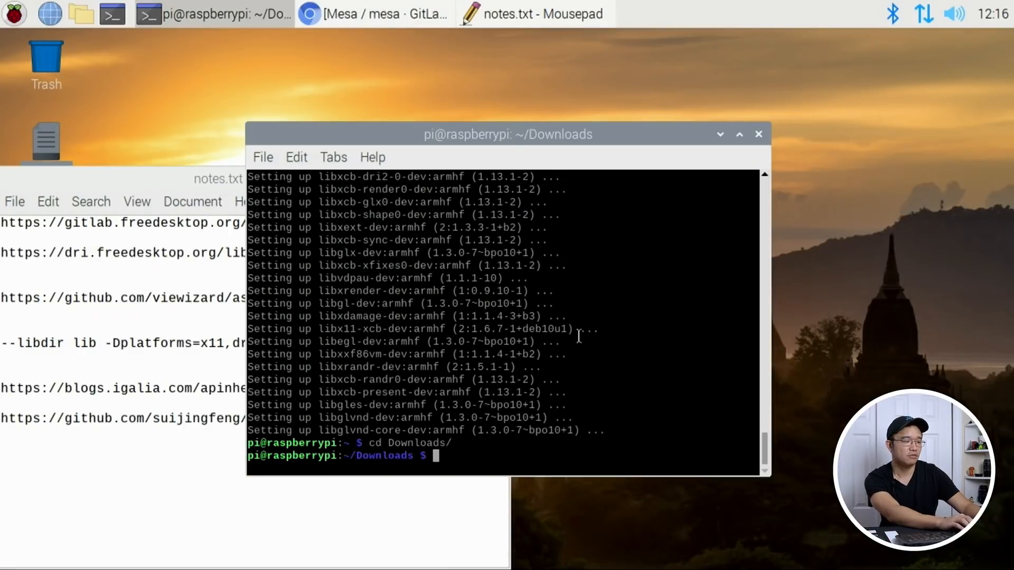
type("git clone")
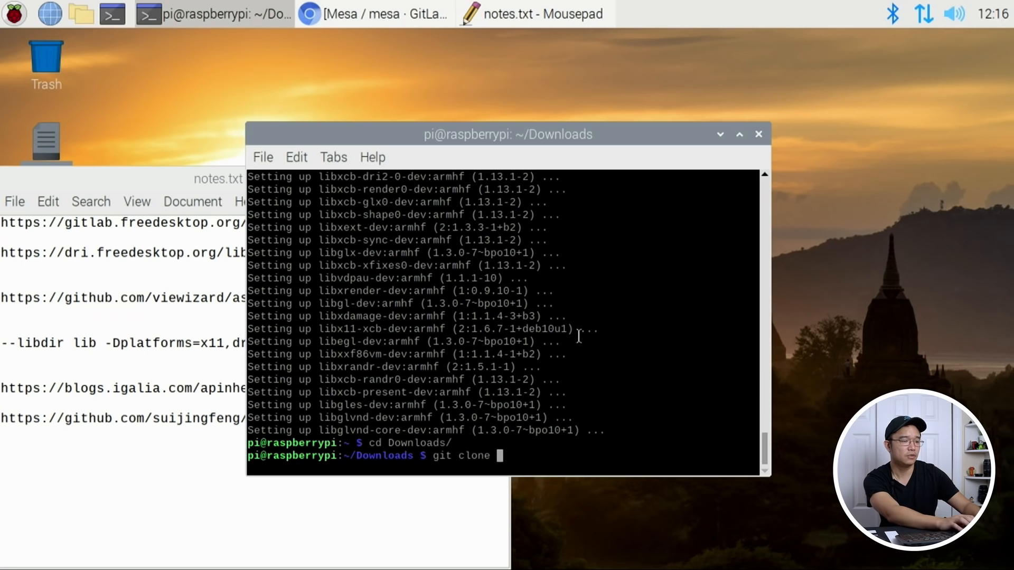
key("Return")
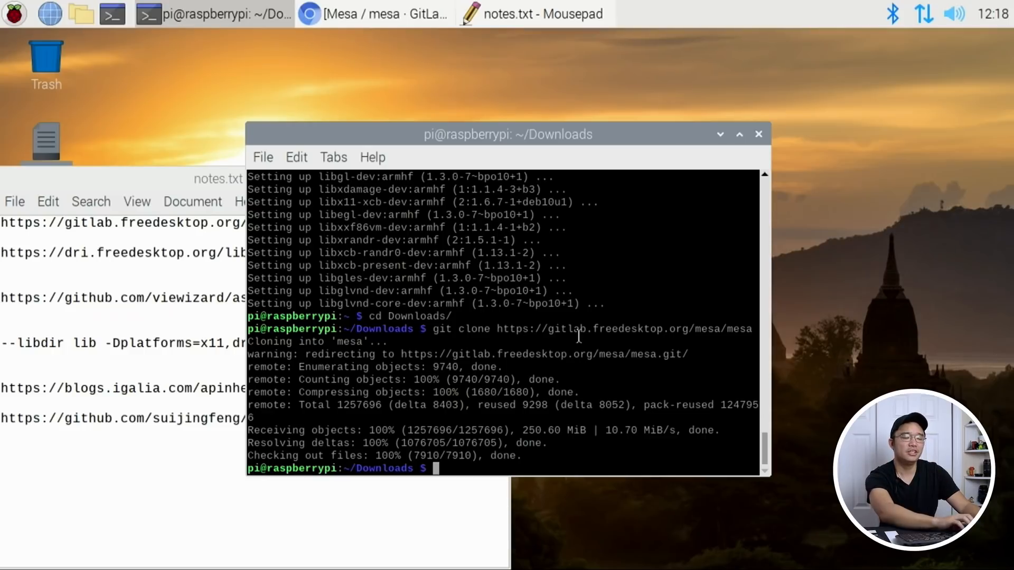
Install the vulkan-tools package with sudo apt install.
type("sudo apt i")
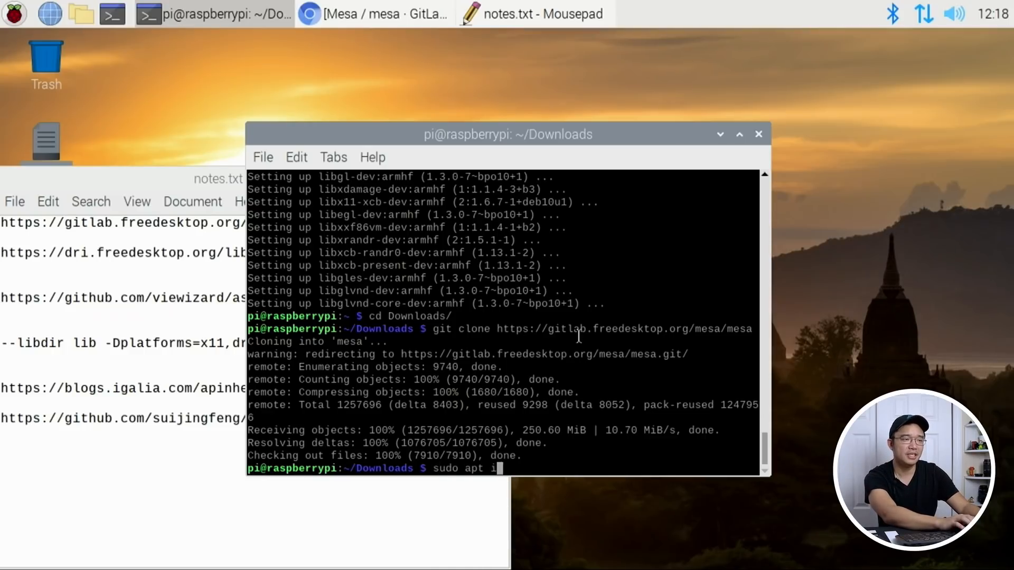
type("nstall vk")
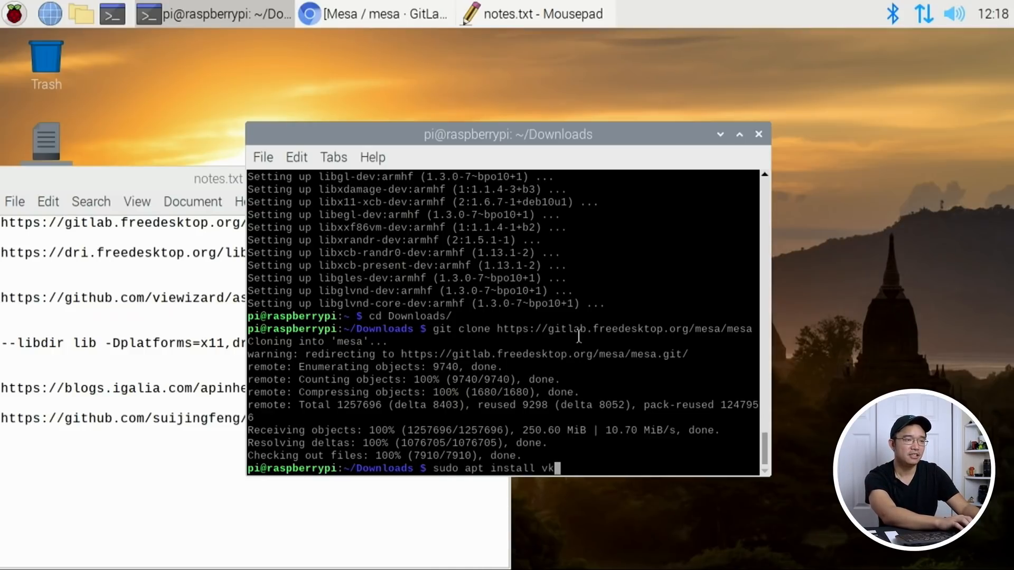
type("ulg")
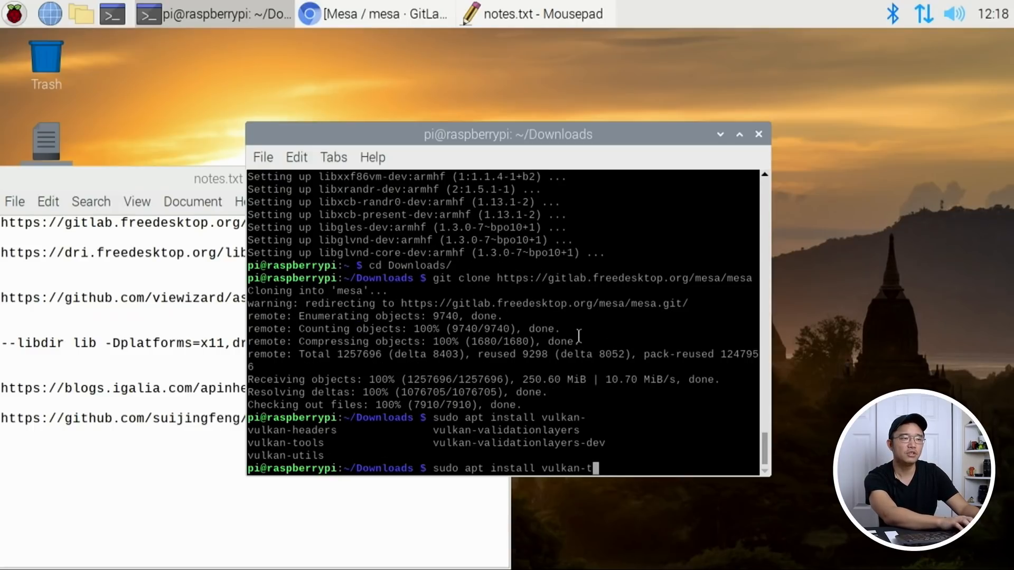
key("Return")
type("v")
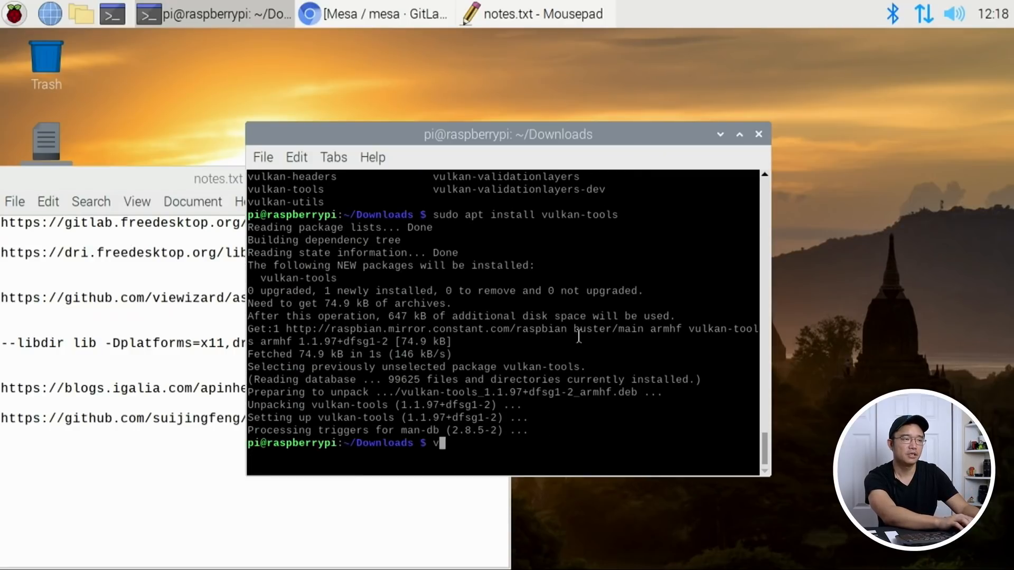
Run vkcube, which fails with no Vulkan driver found, and start changing into the mesa folder.
key("Return")
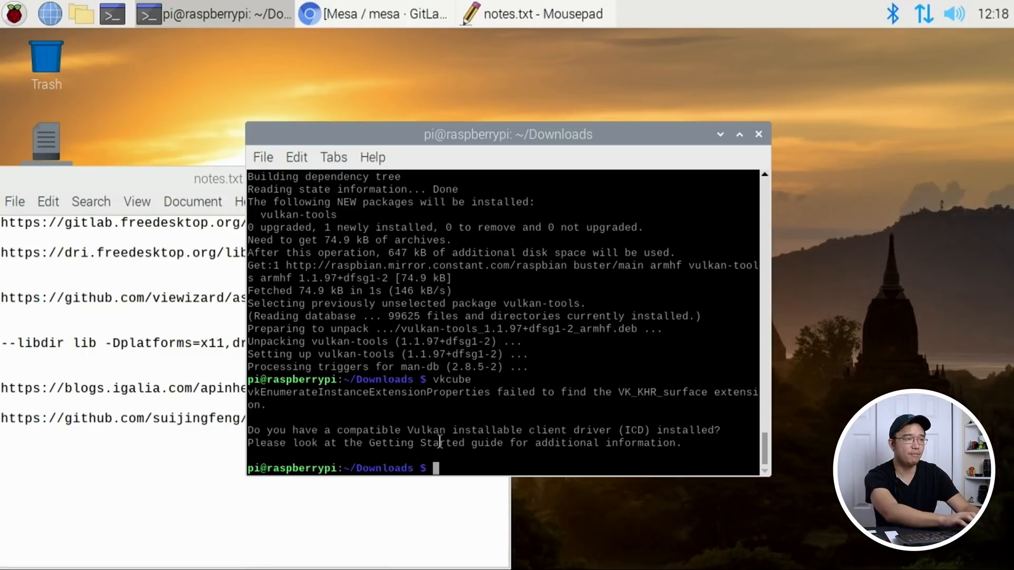
type("cd mesa")
type("mkdir")
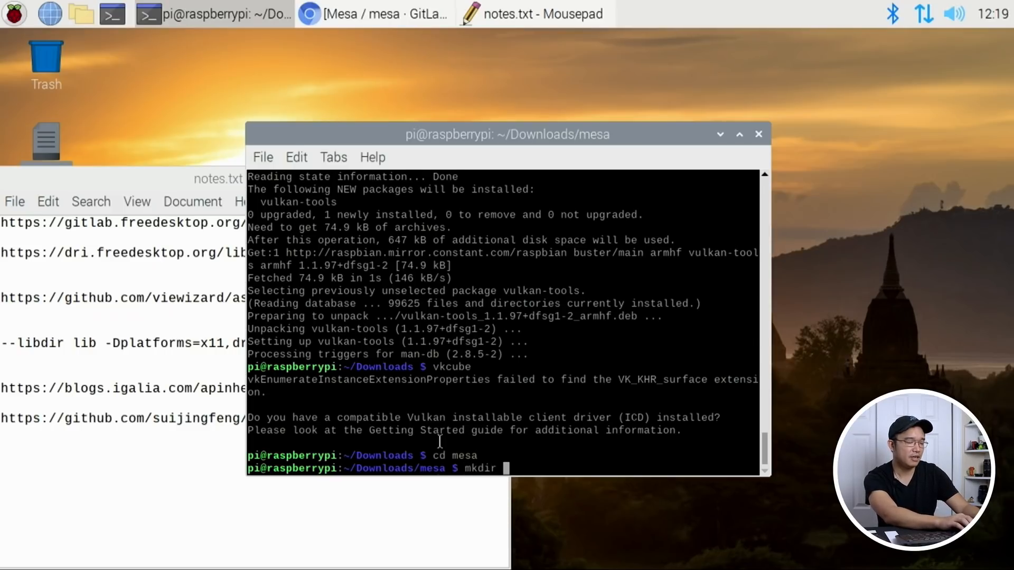
Create a build folder inside mesa, enter it and begin a meson command, bringing the notes forward.
type(" build")
key("Return")
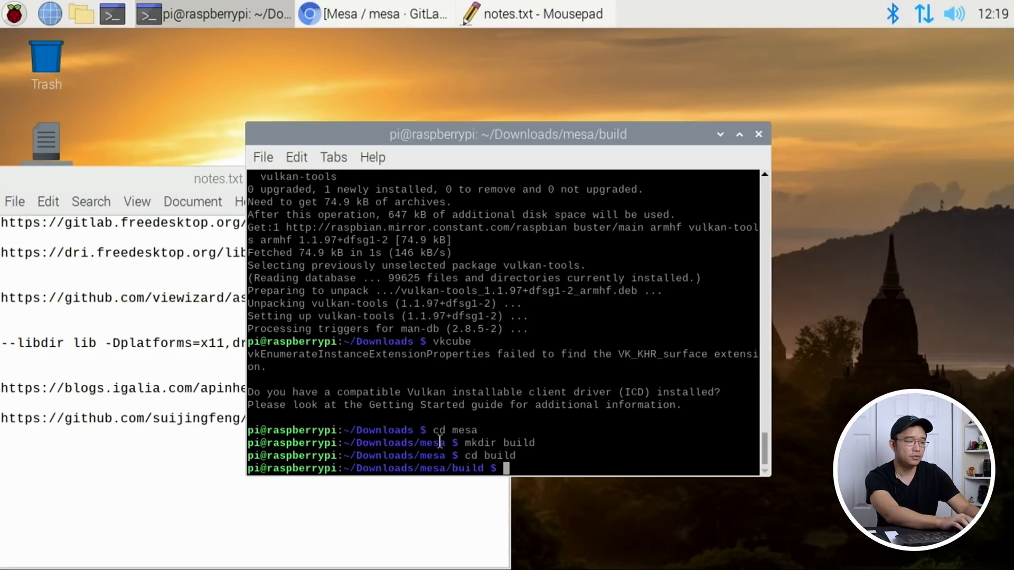
type("meson")
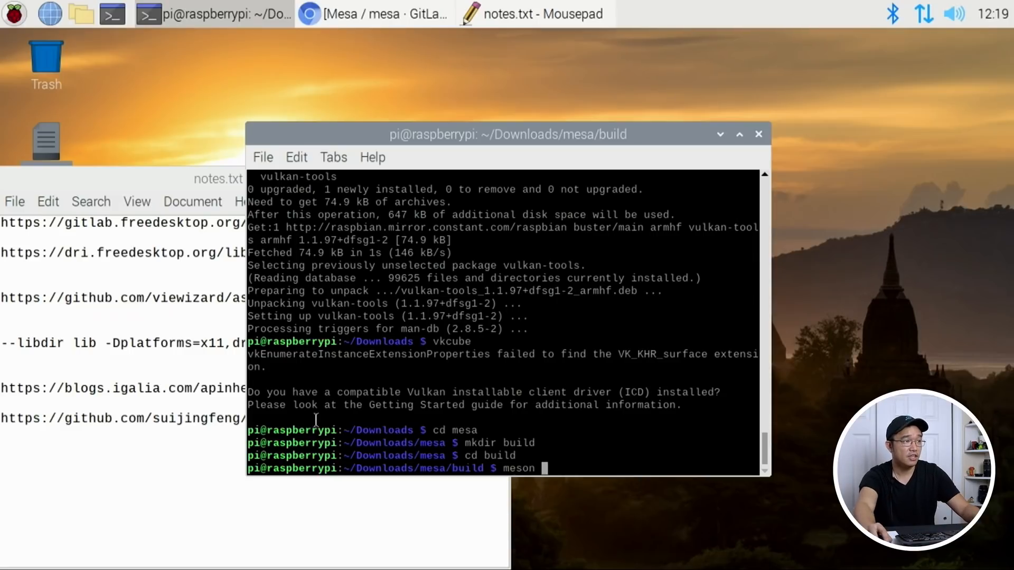
left_click(533, 14)
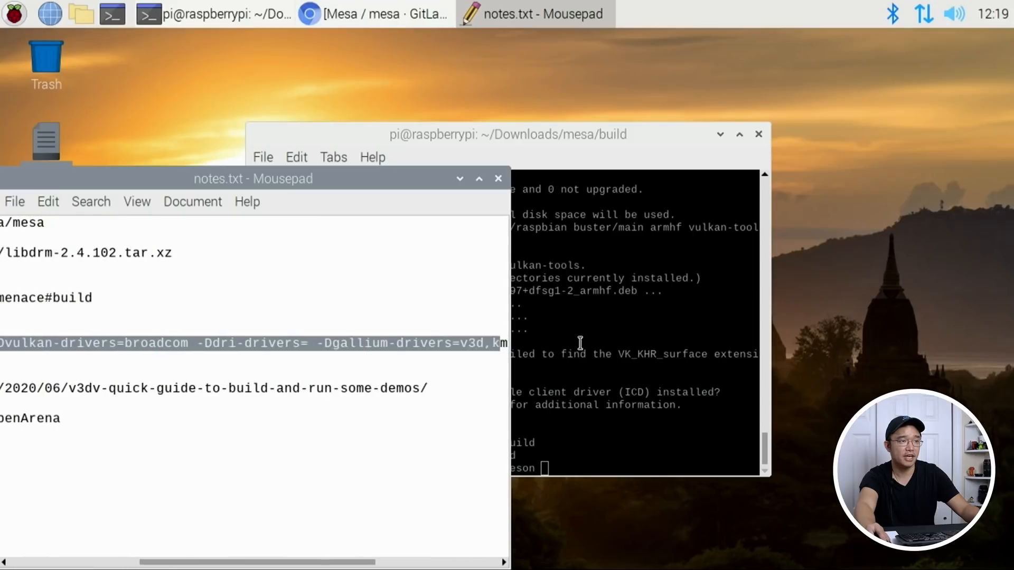
Scroll the notes to the meson options line for the Broadcom Vulkan and v3d drivers.
scroll("right", 3)
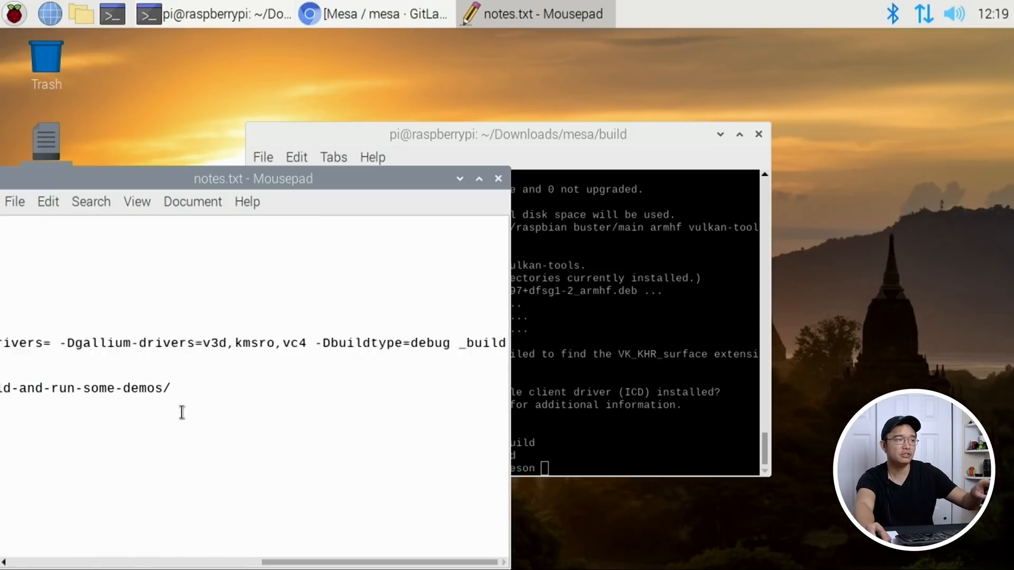
scroll("up", 3)
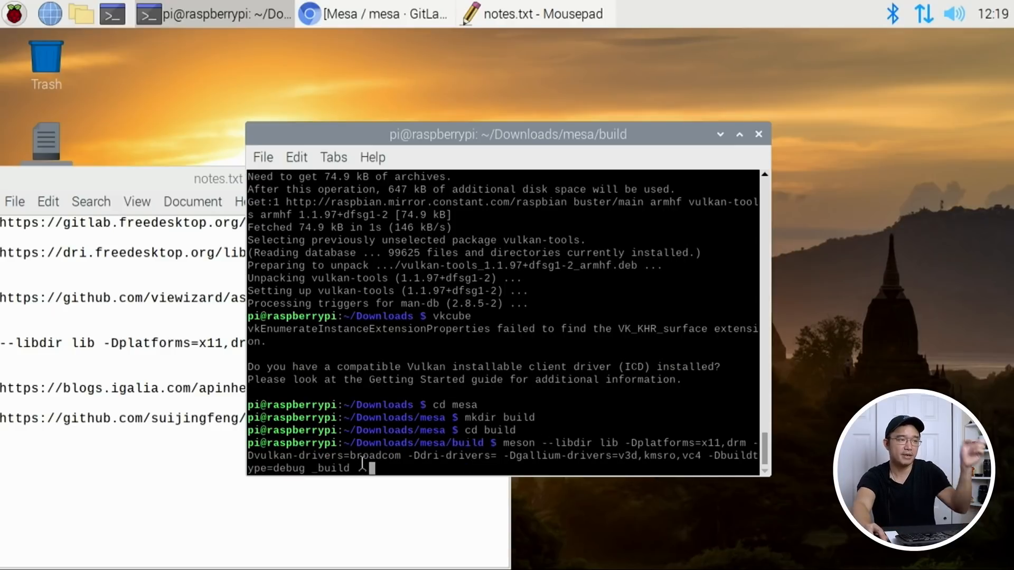
Run the meson configure with the Broadcom Vulkan options on .., which stops on missing dependency xcb-shm.
type("..")
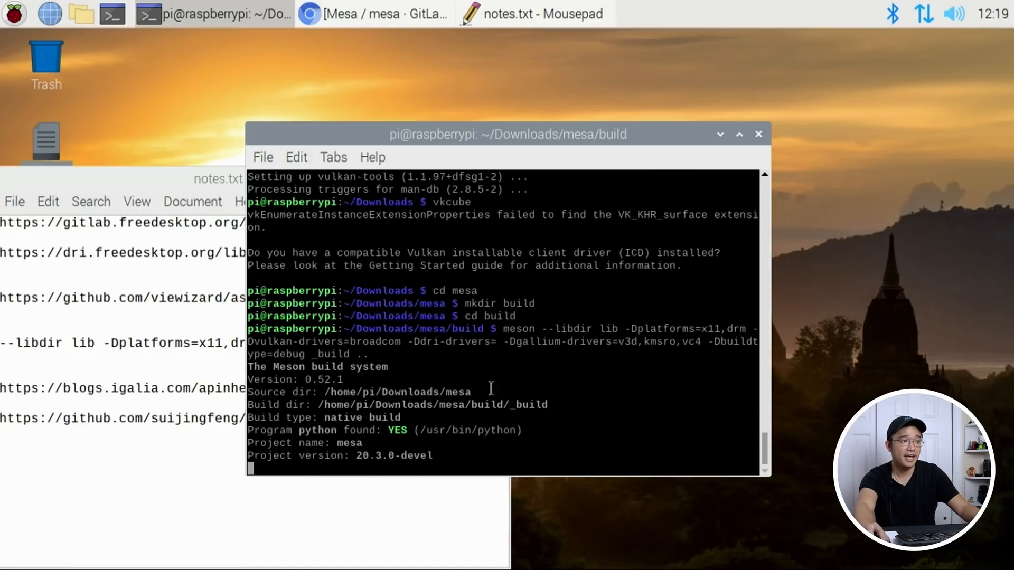
scroll("down", 3)
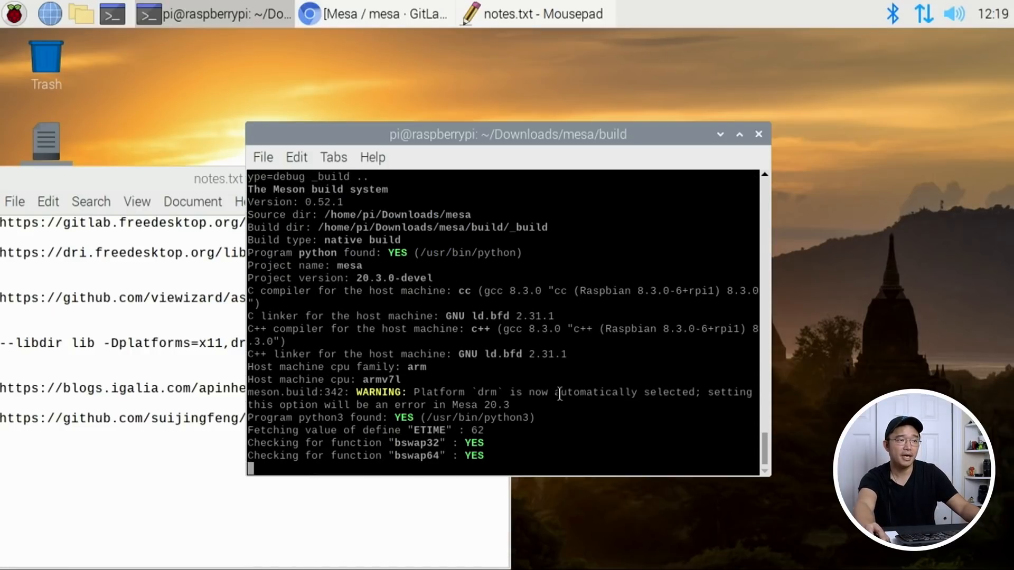
scroll("down", 3)
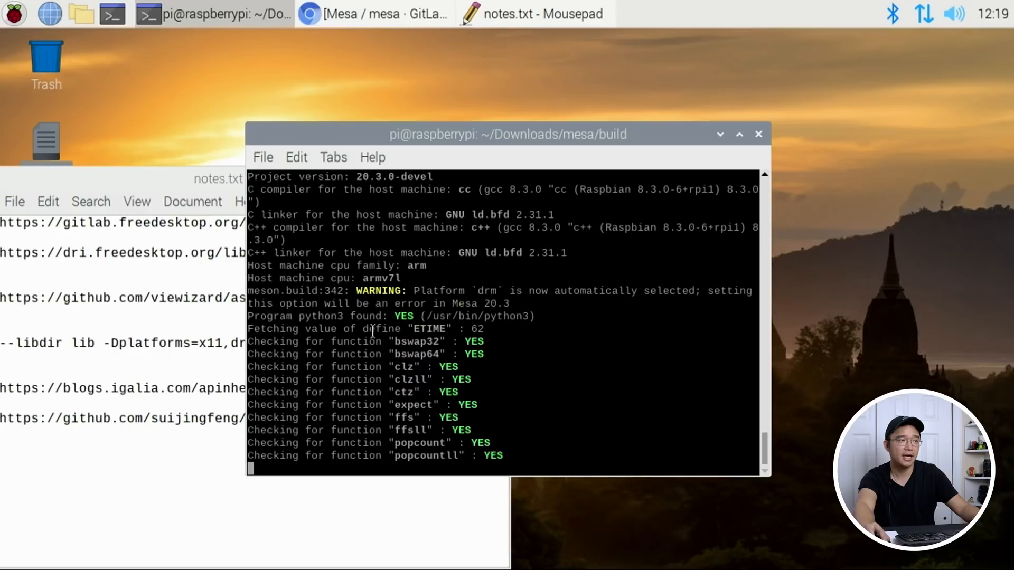
scroll("down", 3)
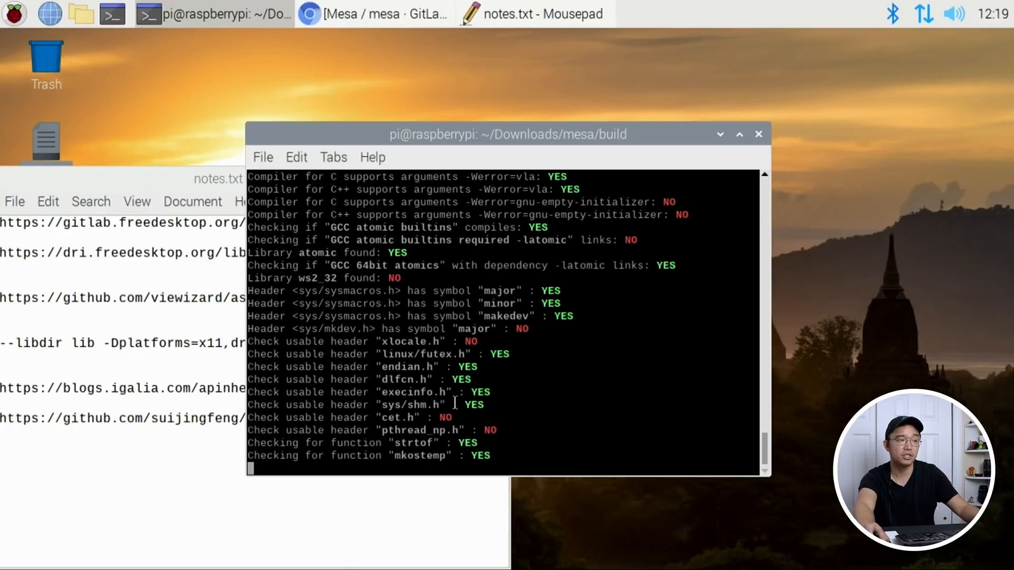
scroll("down", 3)
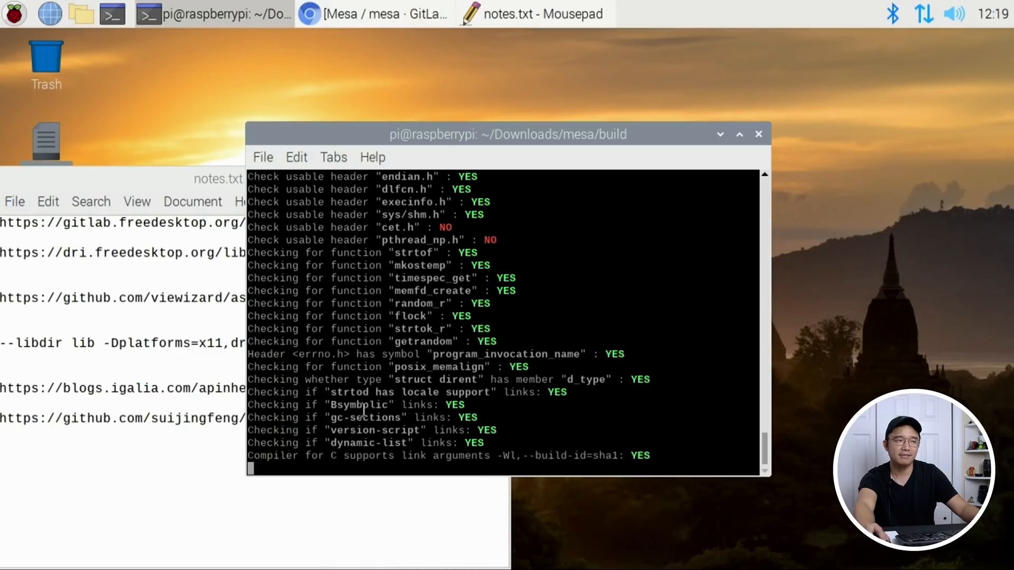
scroll("down", 3)
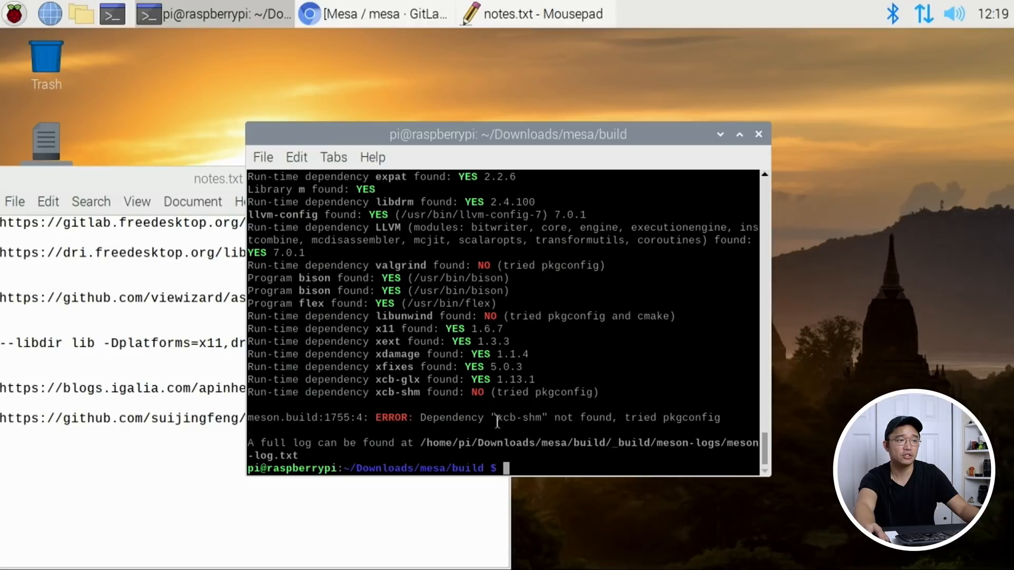
Install the missing libxcb-shm0-dev package with sudo apt install so meson configure completes.
double_click(521, 418)
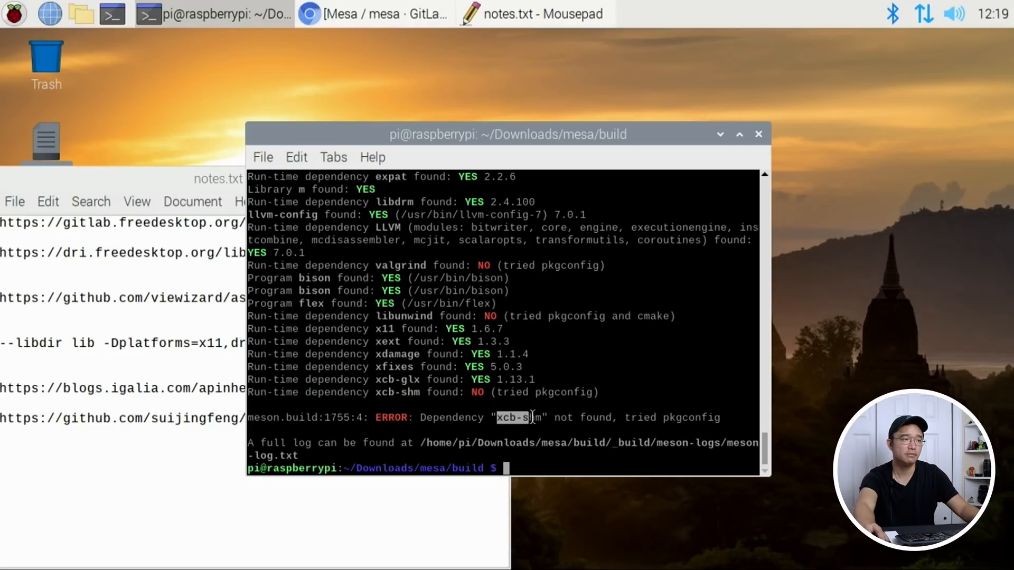
type("sudo apt")
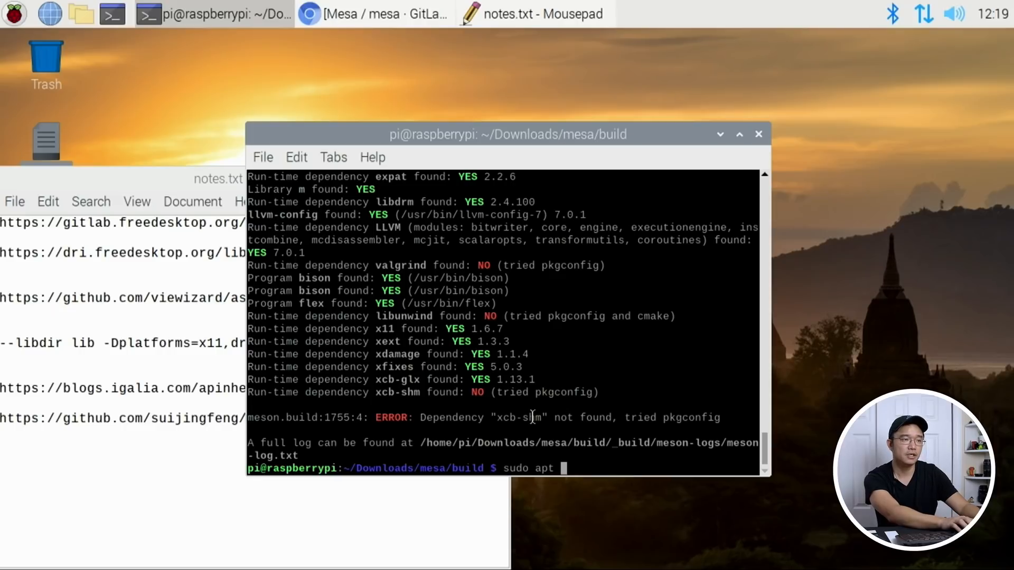
type("install")
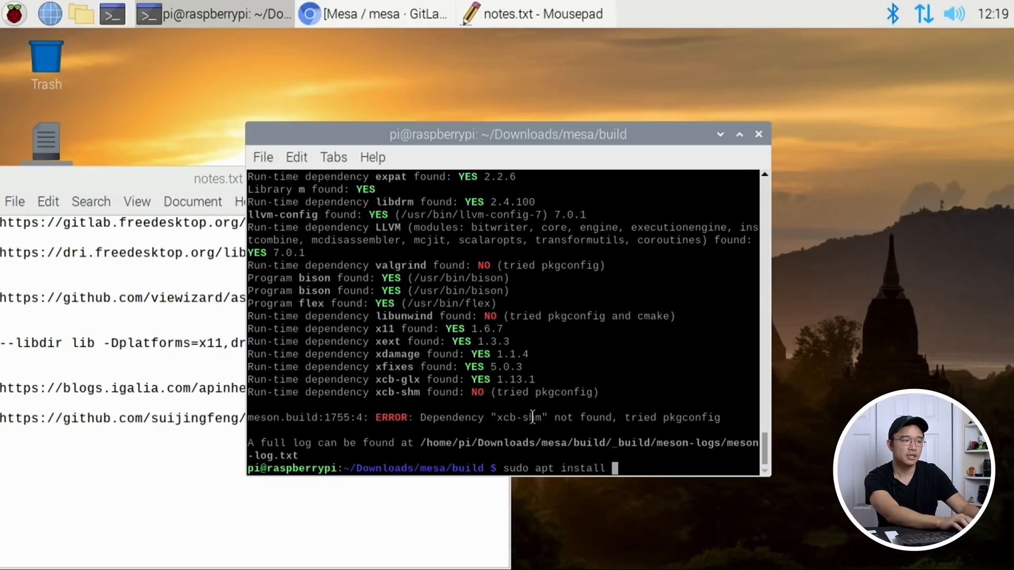
type("libxcb-")
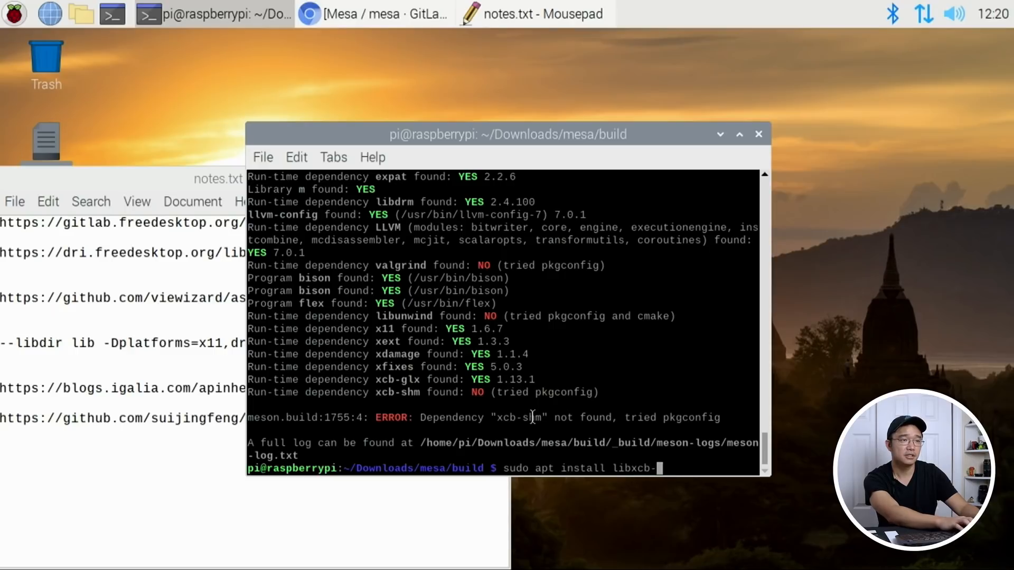
key("Tab")
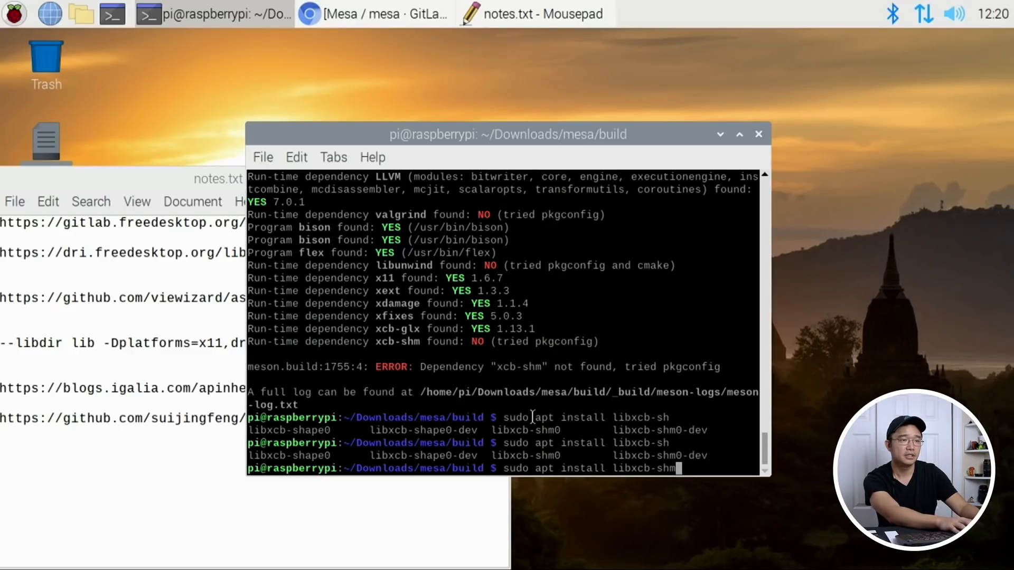
type("0-dev")
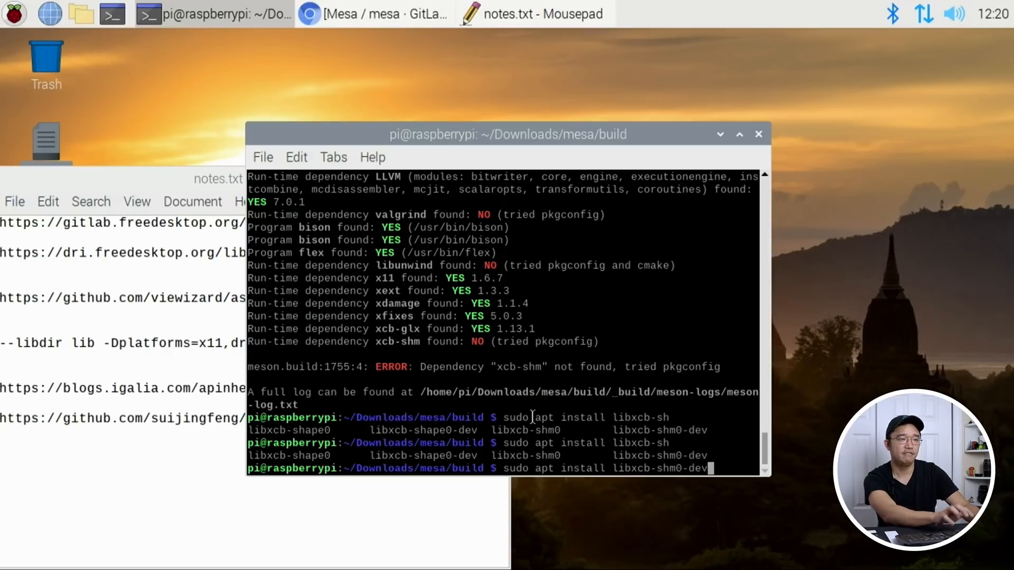
key("Return")
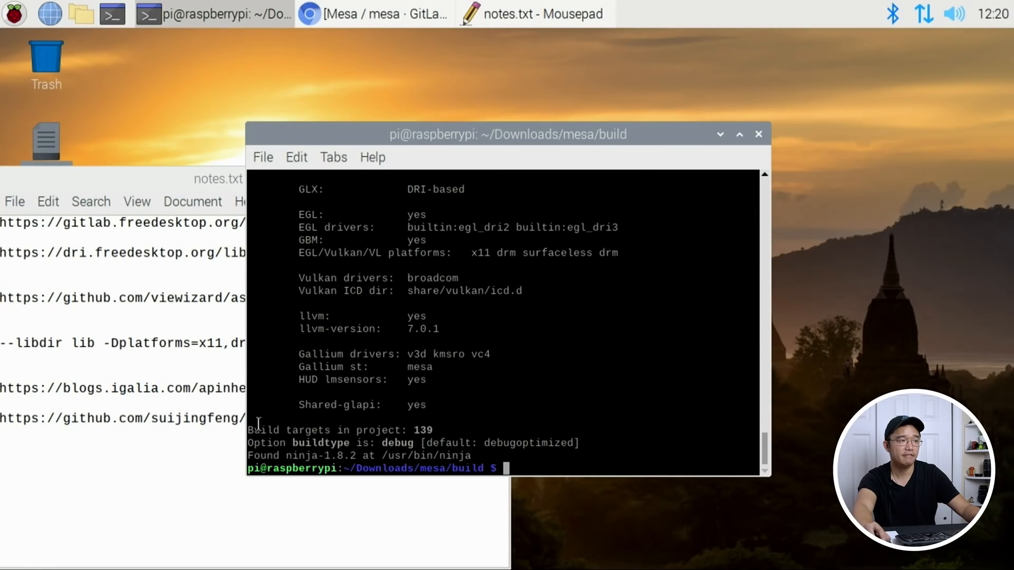
mouse_move(472, 223)
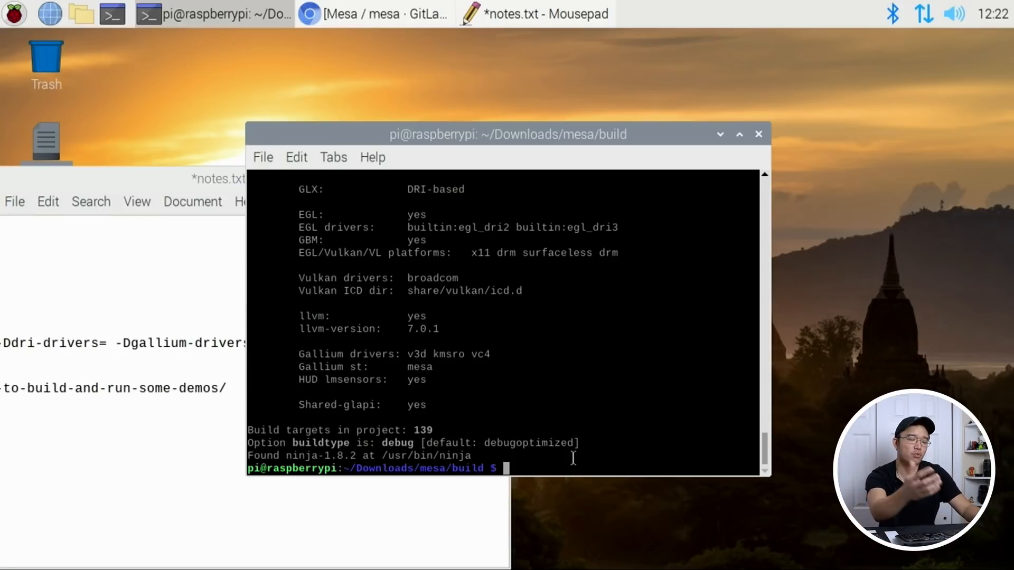
Build Mesa with ninja and run sudo ninja install to place the drivers in /usr/local/lib/dri.
type("nin")
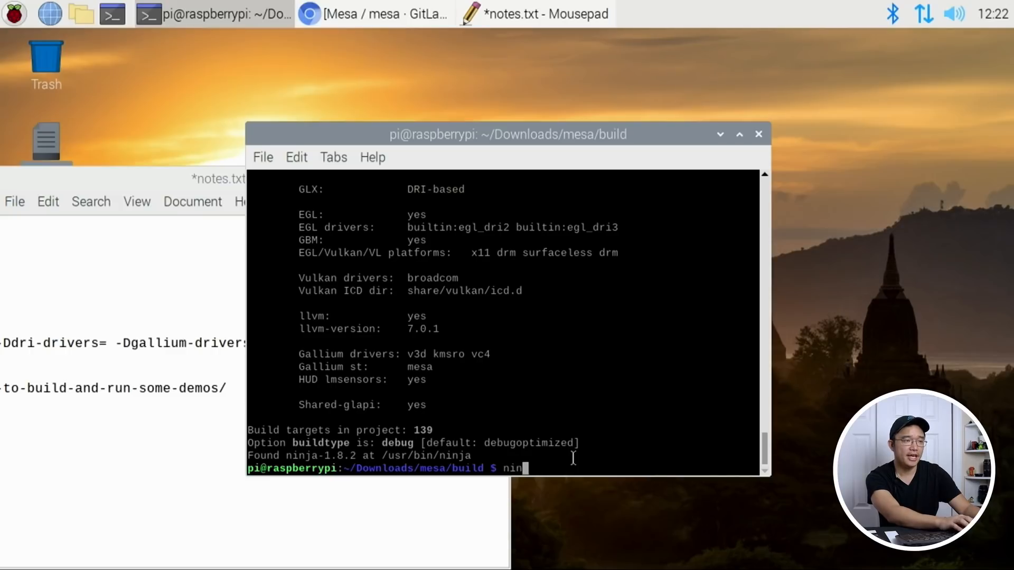
type("ja")
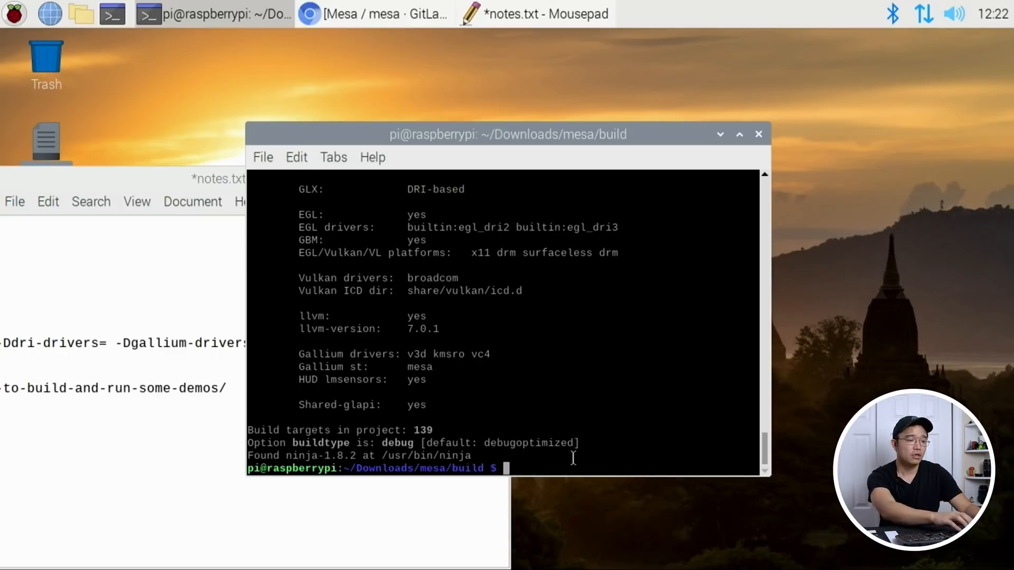
type("sudo ninja install")
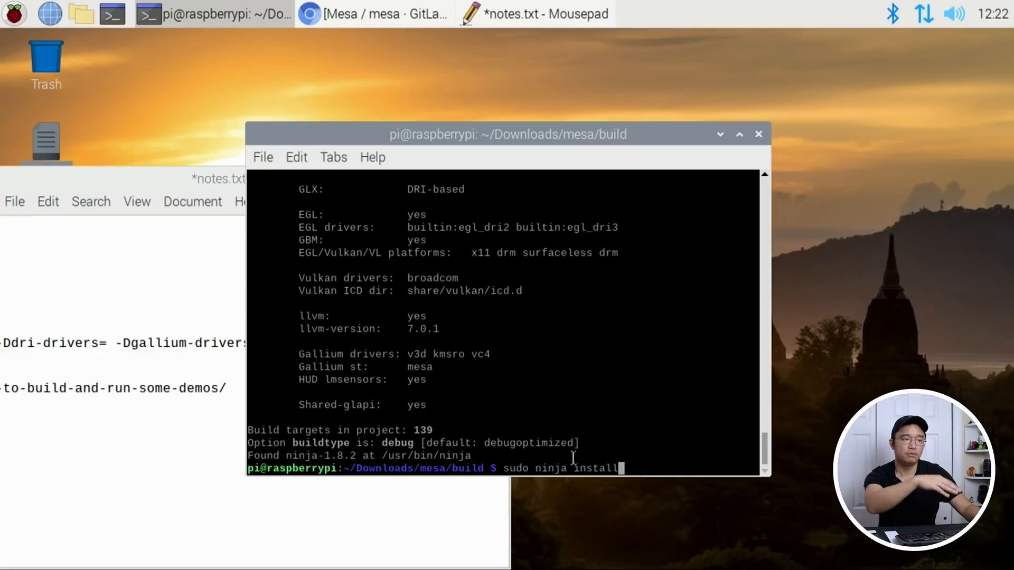
key("Return")
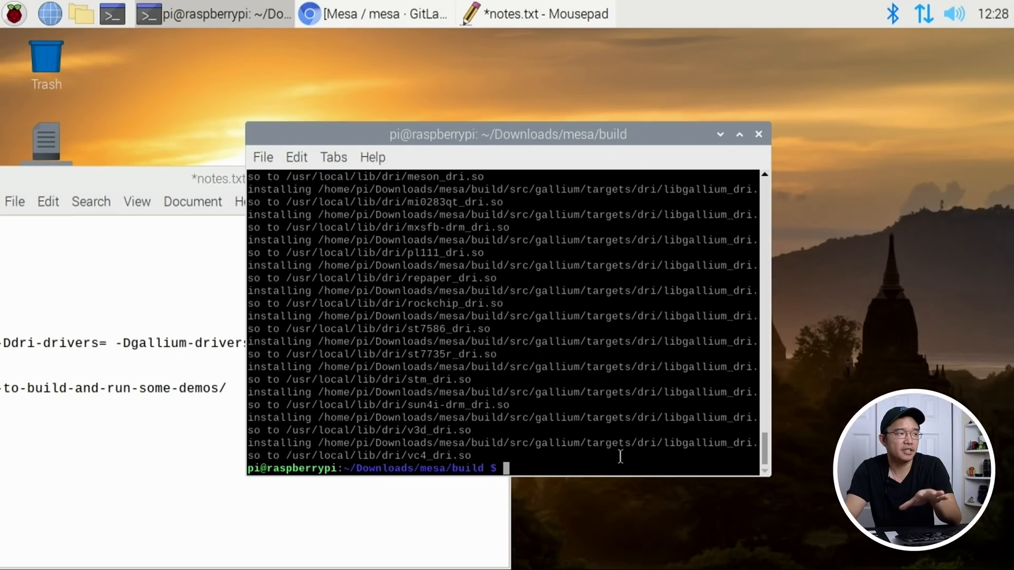
mouse_move(522, 355)
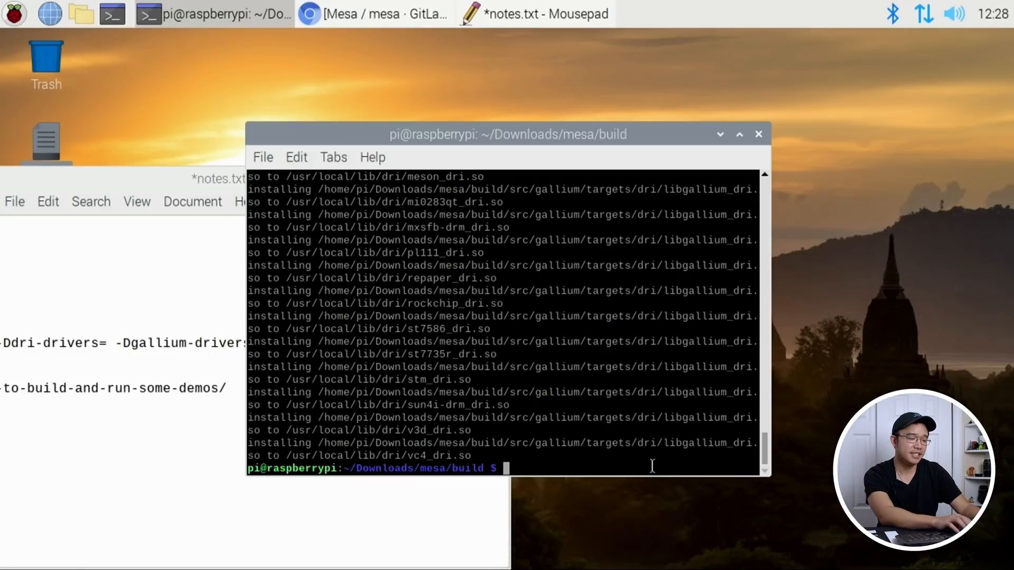
Run vkcube to show the spinning LunarG cube rendered with Vulkan, then close its window.
type("vkcube")
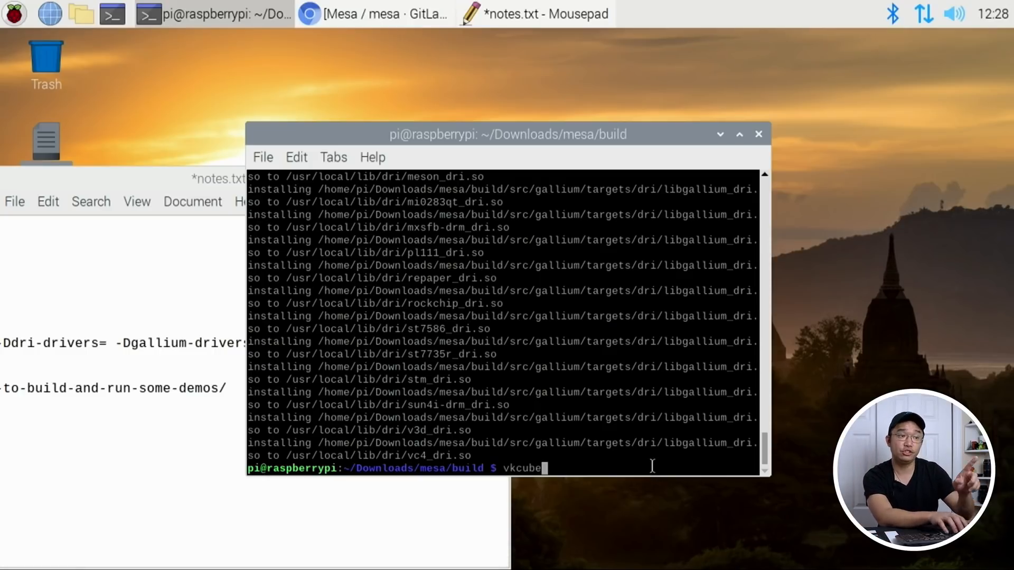
key("Return")
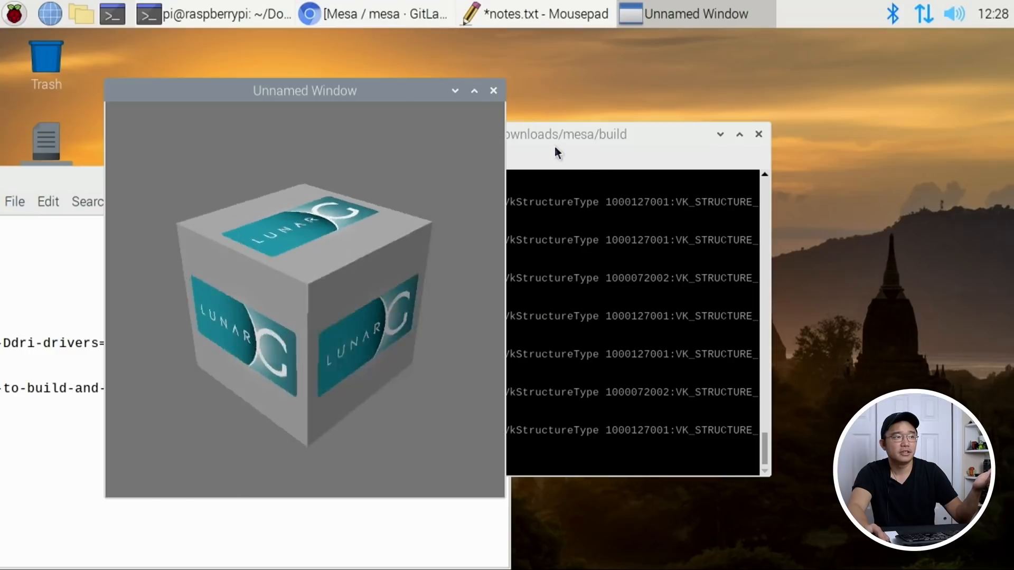
left_click(493, 91)
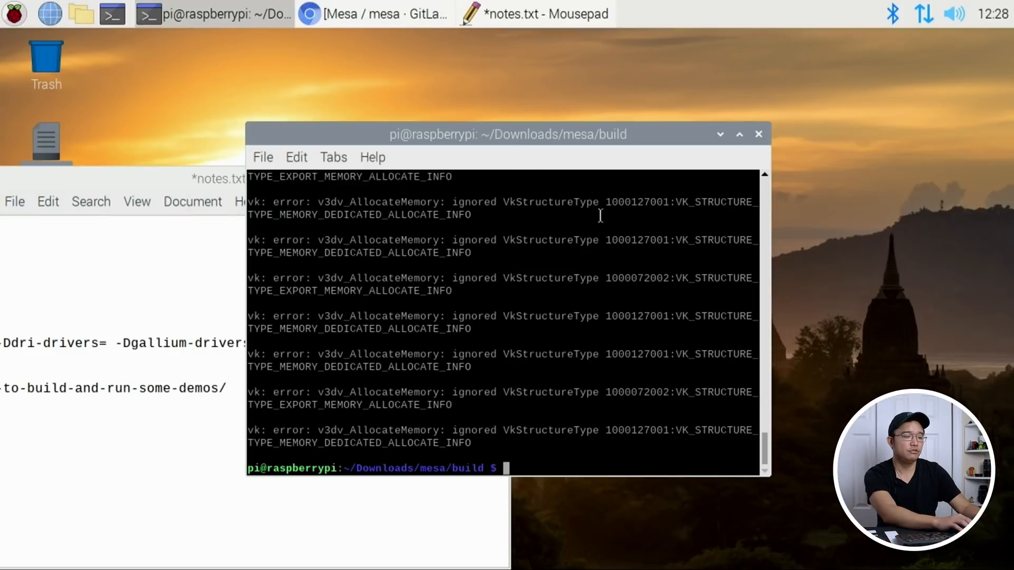
Run vulkaninfo and scroll to Presentable Surfaces, marking the GPU id V3D 4.2.
type("vulkaninfo")
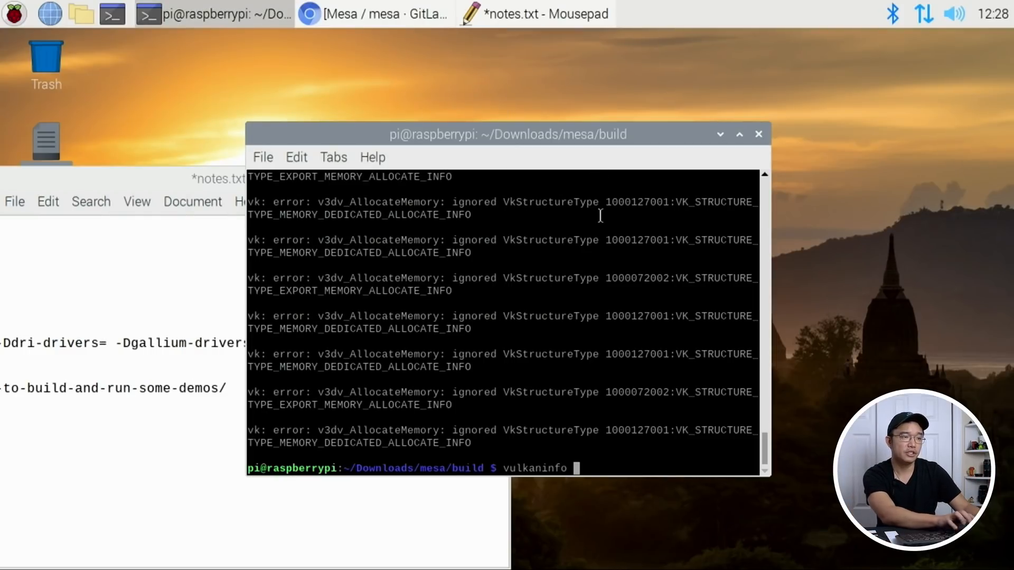
key("Return")
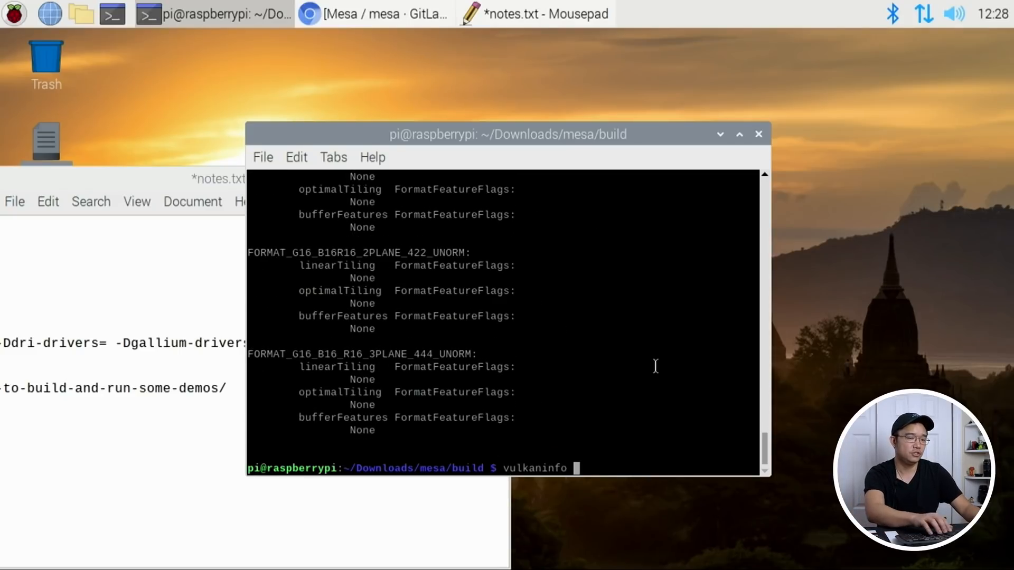
key("Return")
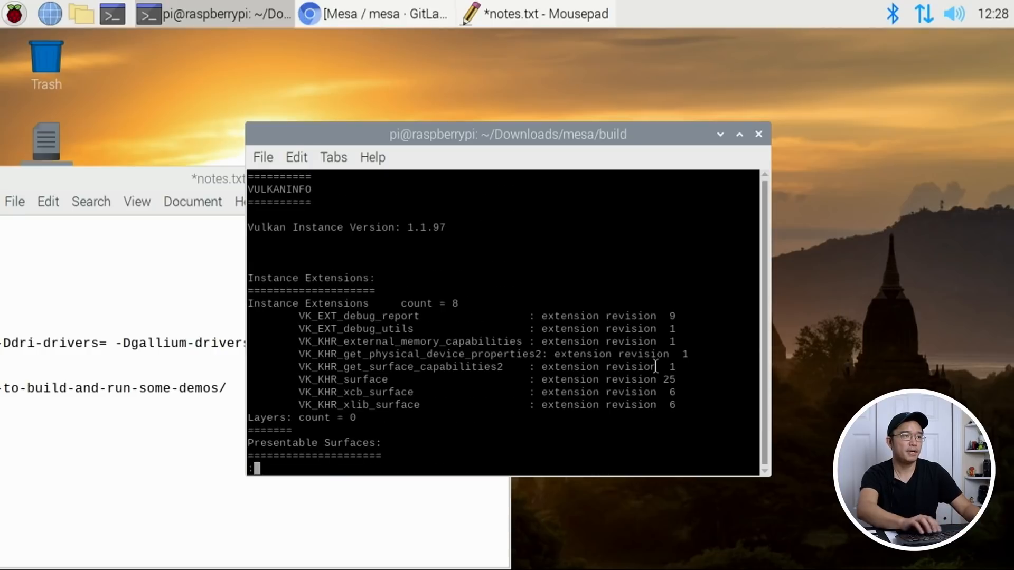
scroll("down", 3)
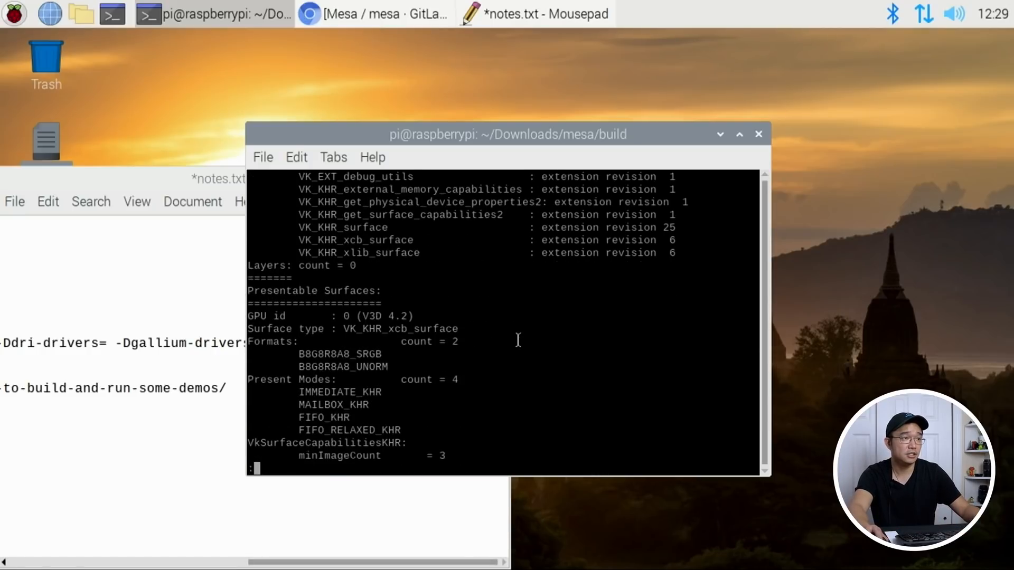
scroll("down", 3)
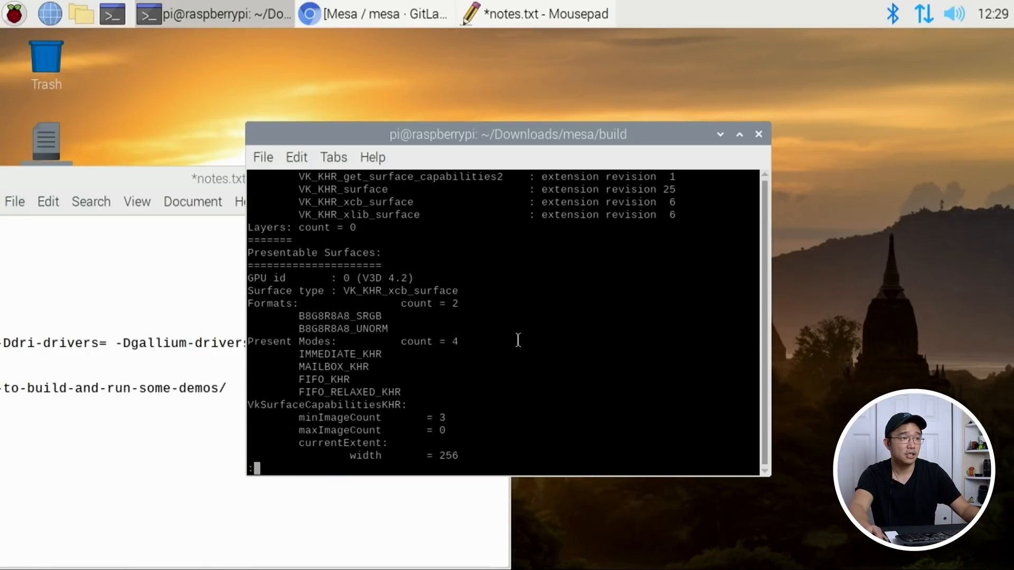
mouse_move(367, 281)
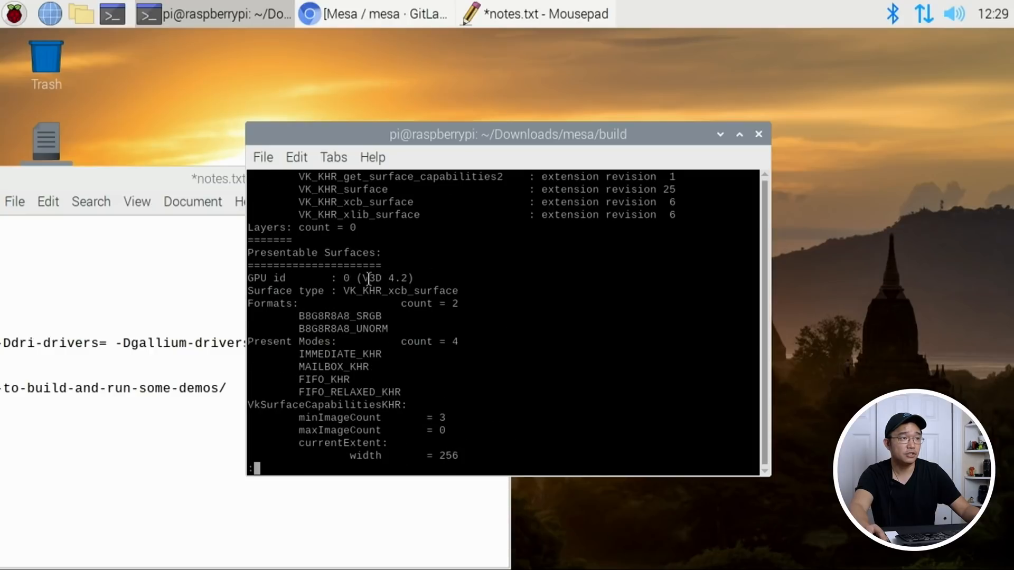
double_click(375, 278)
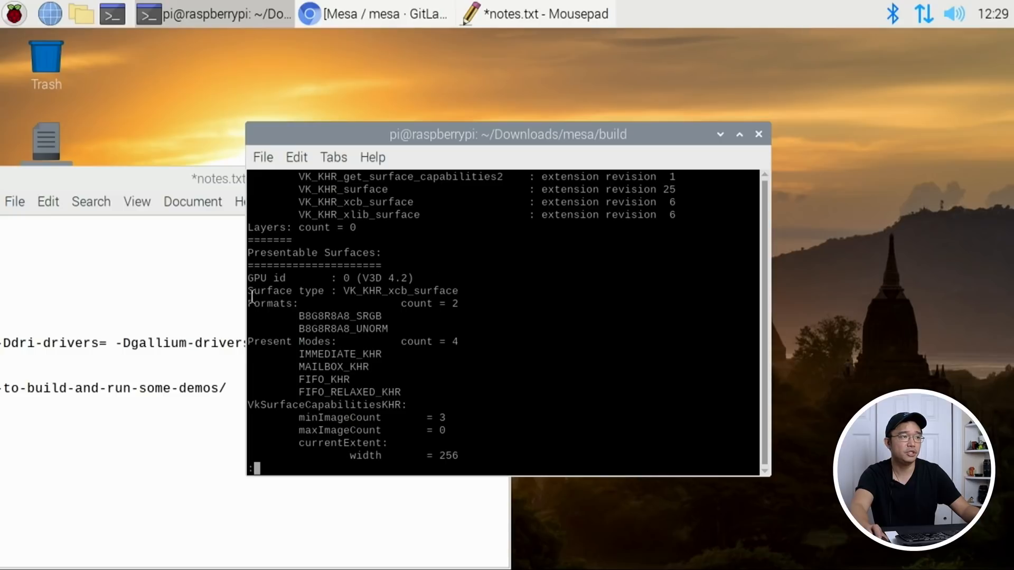
mouse_move(473, 290)
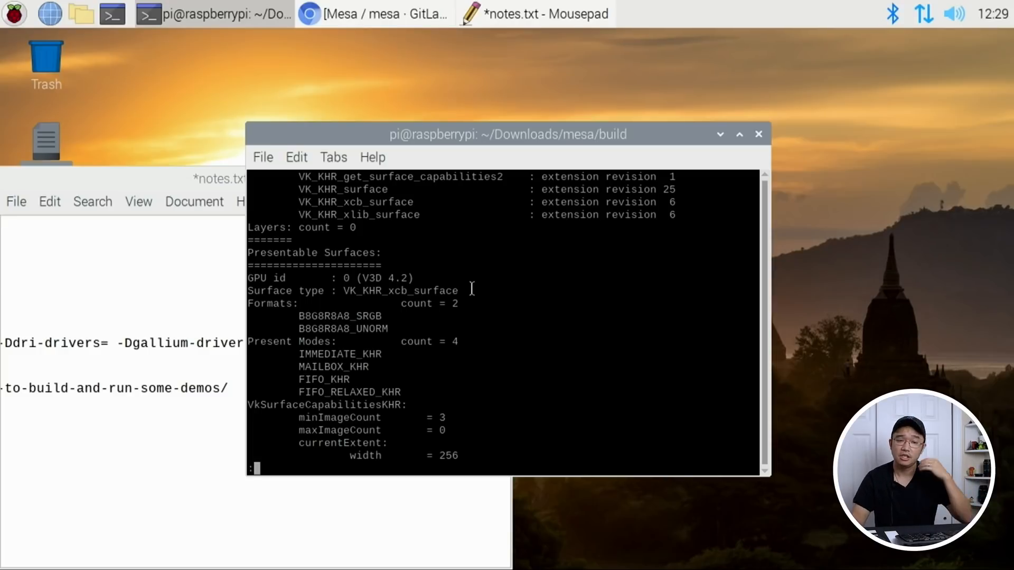
mouse_move(139, 505)
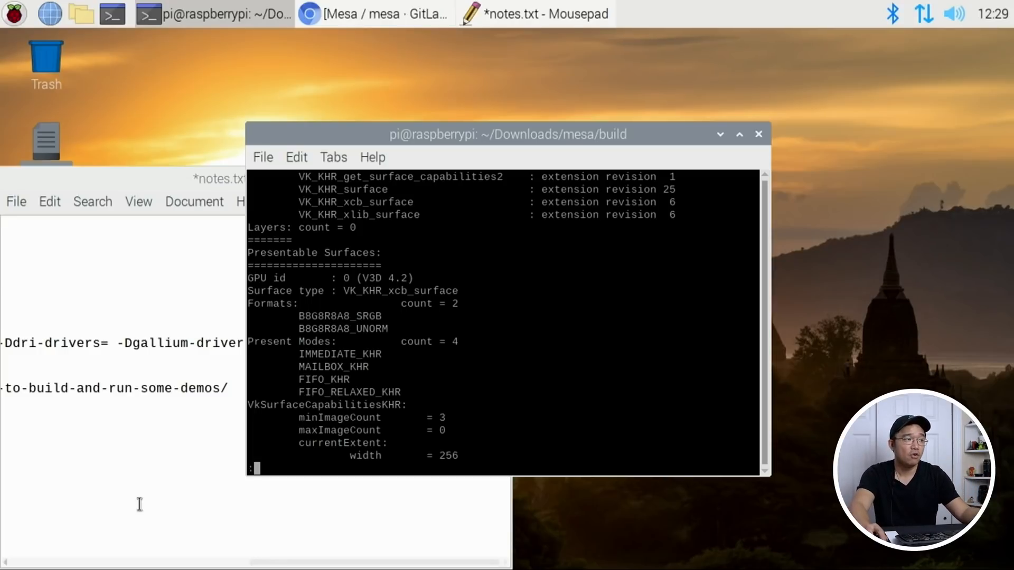
Bring notes.txt forward and highlight the Igalia v3dv guide and vkOpenArena repository links in turn.
left_click(534, 14)
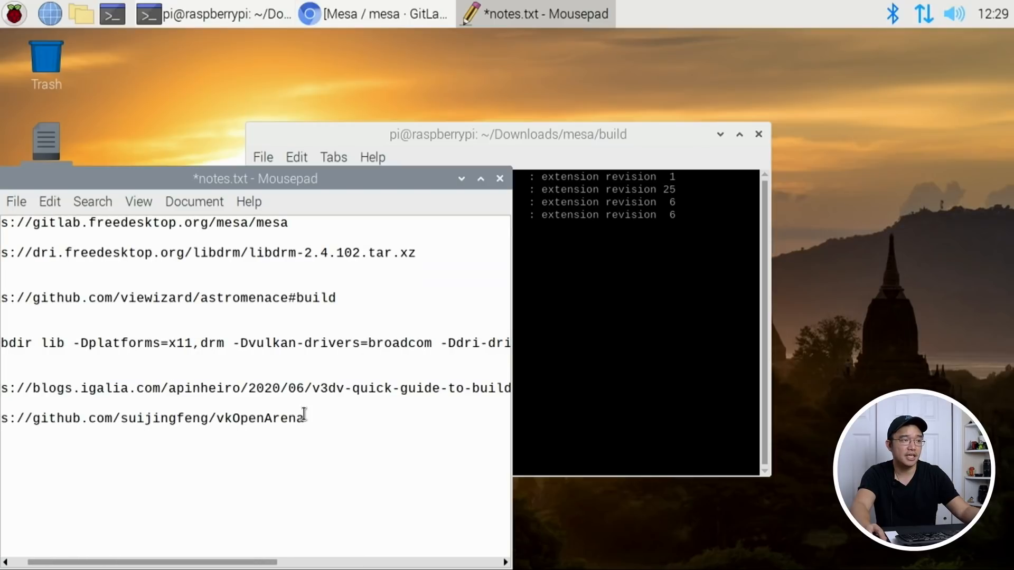
triple_click(155, 419)
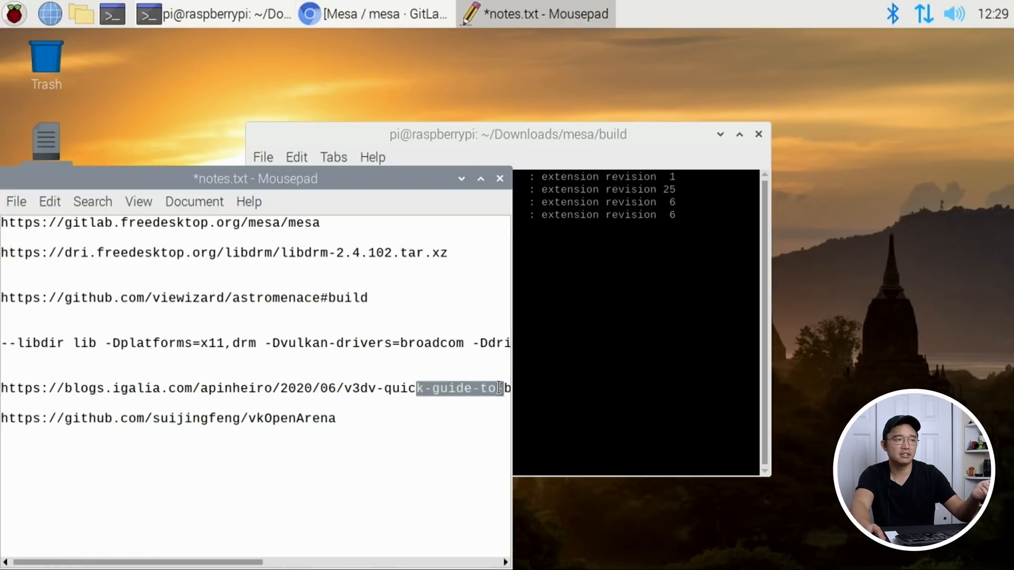
left_click(346, 388)
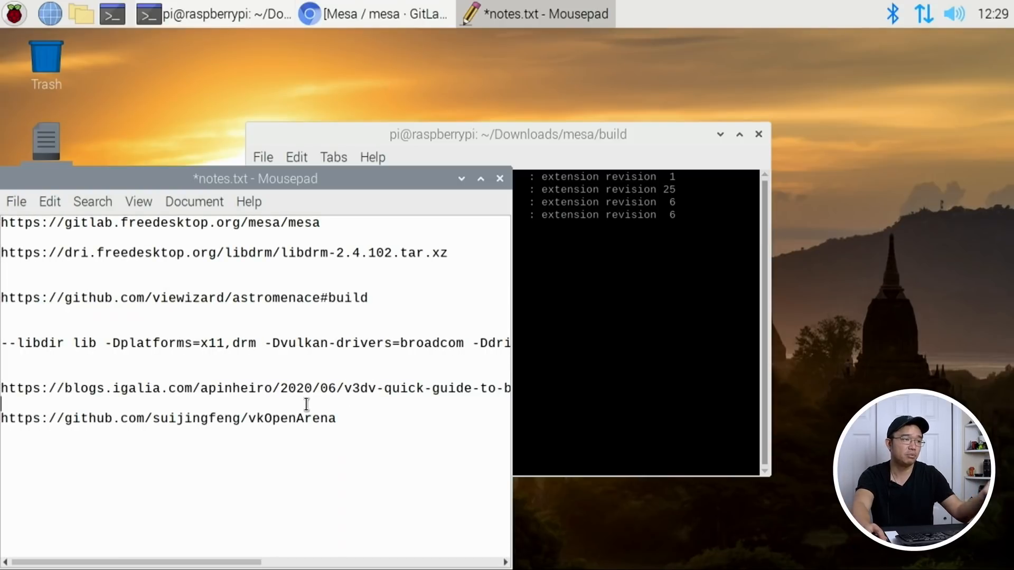
triple_click(168, 418)
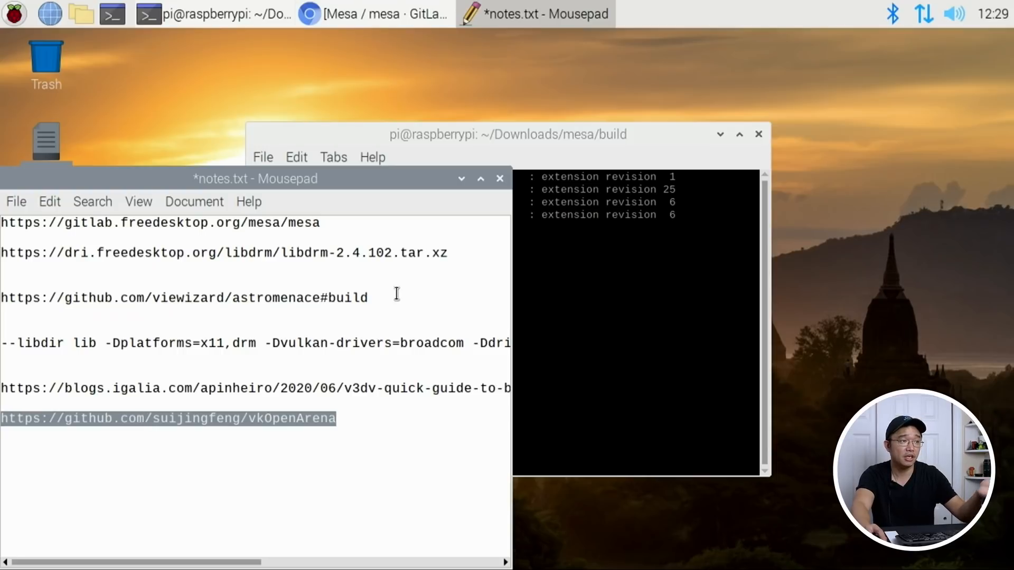
left_click(348, 340)
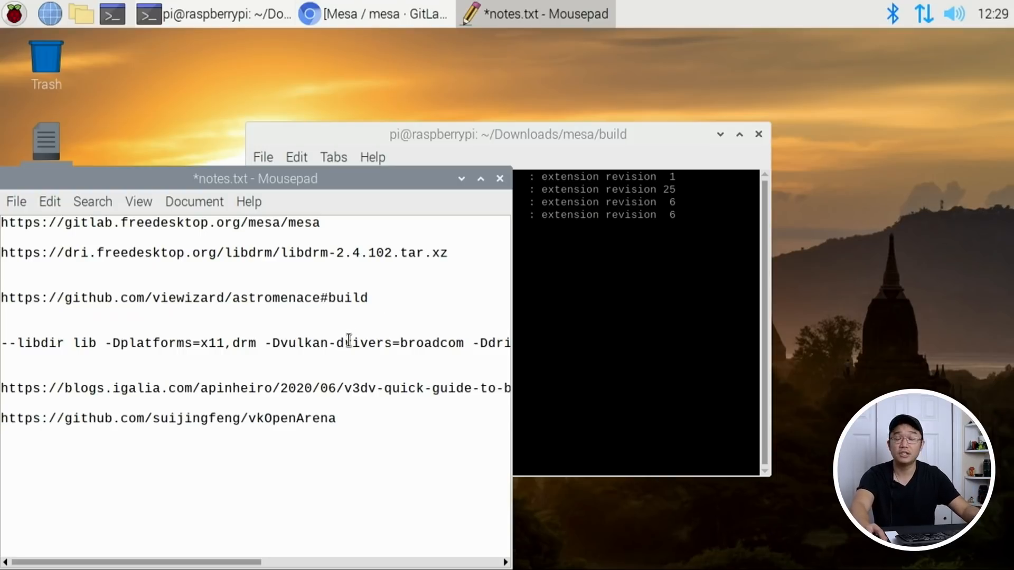